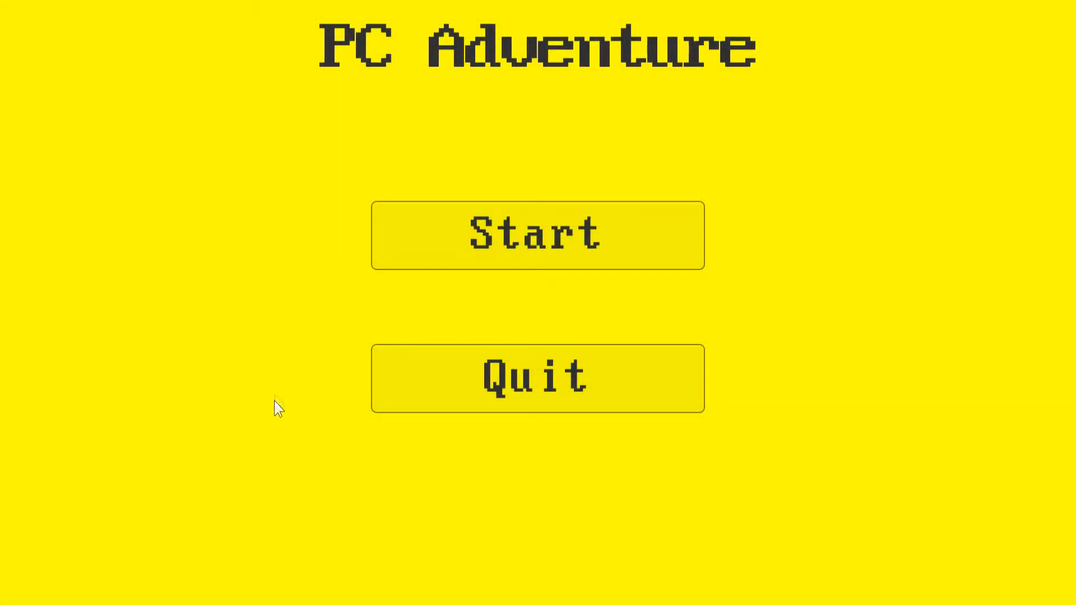
mouse_move(267, 284)
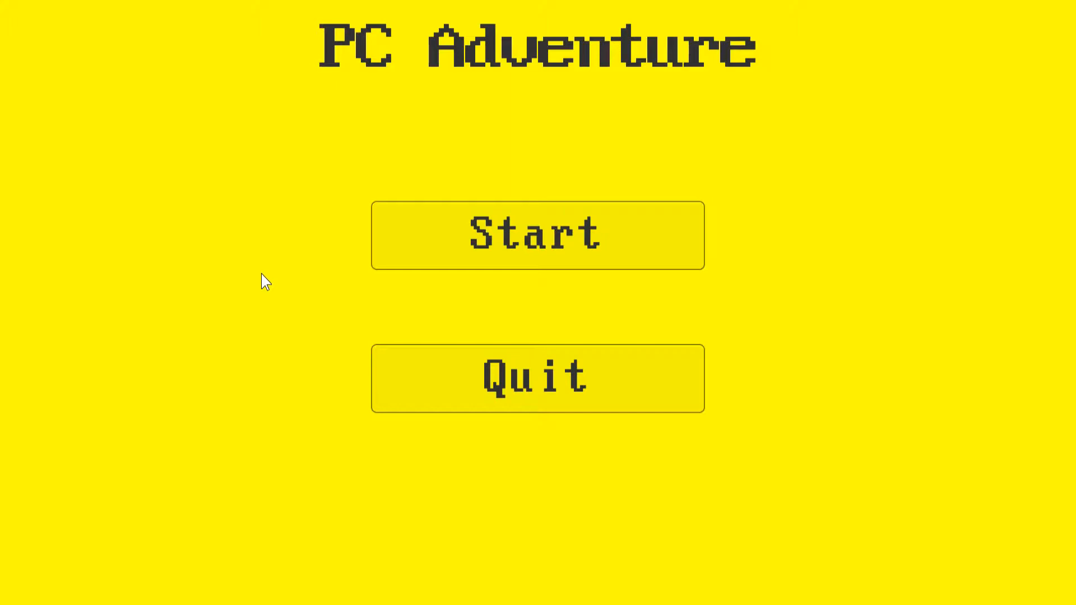
mouse_move(228, 254)
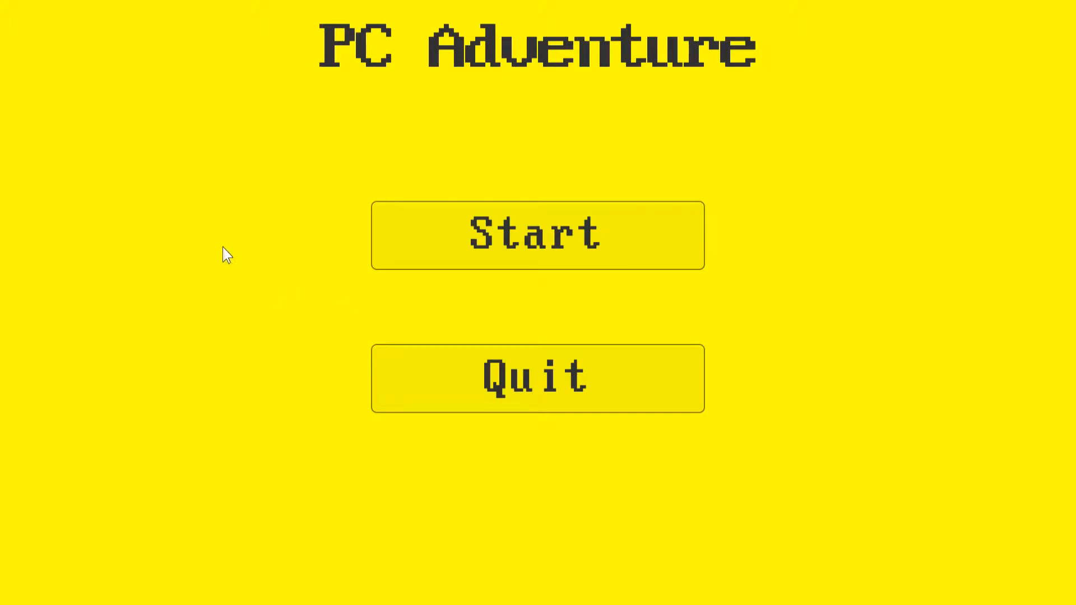
mouse_move(220, 246)
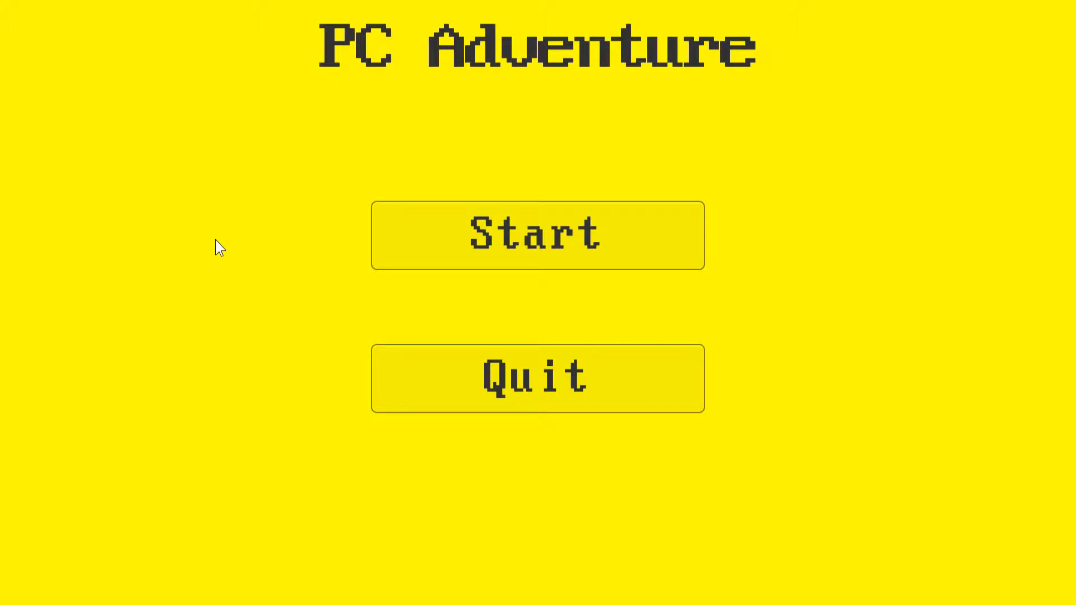
mouse_move(245, 206)
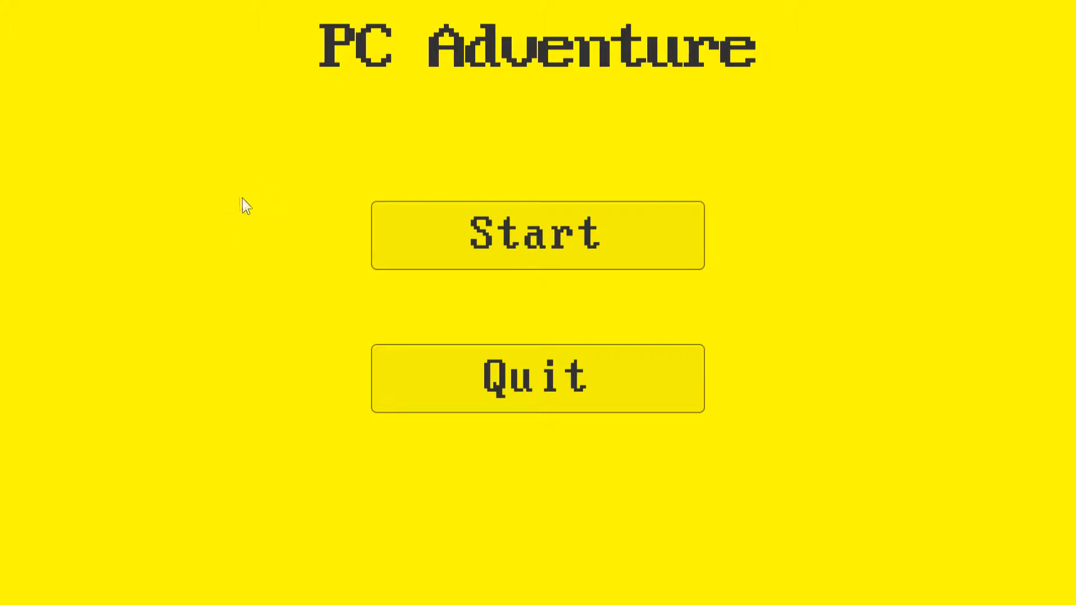
mouse_move(162, 179)
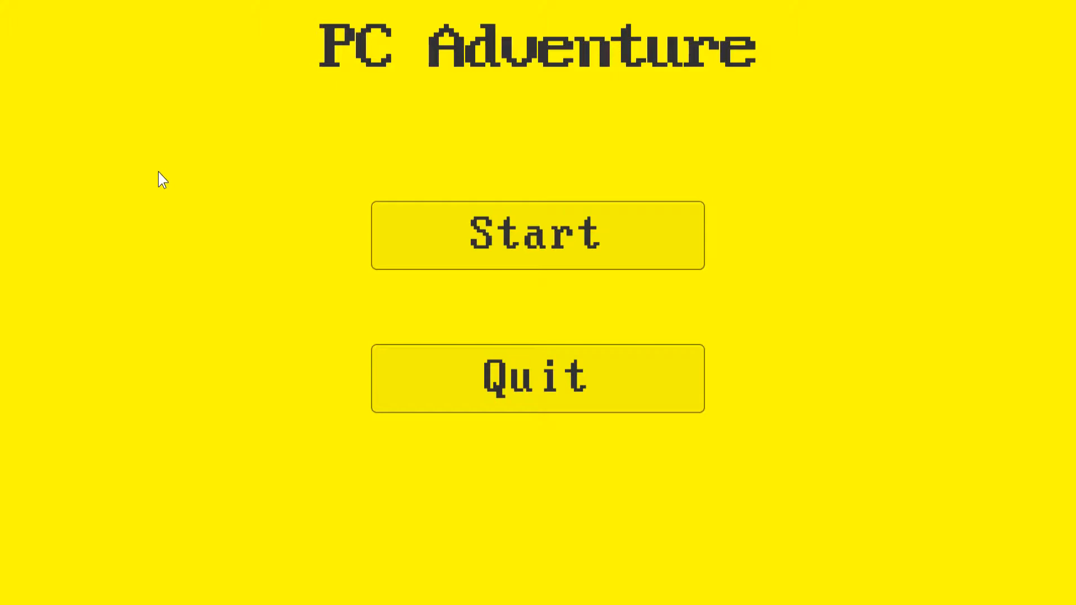
mouse_move(351, 258)
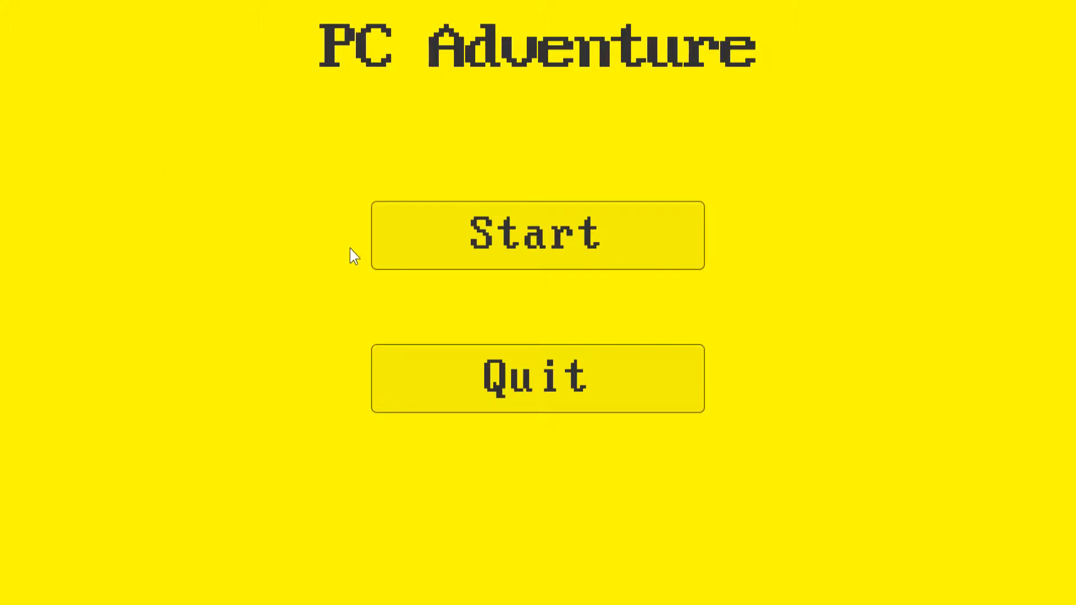
mouse_move(438, 254)
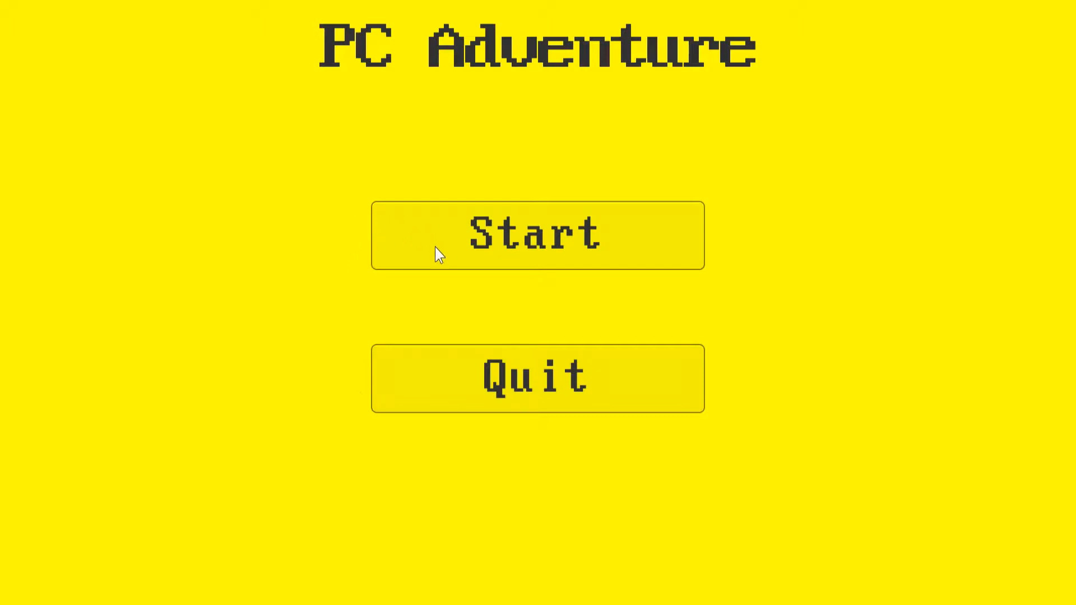
mouse_move(258, 292)
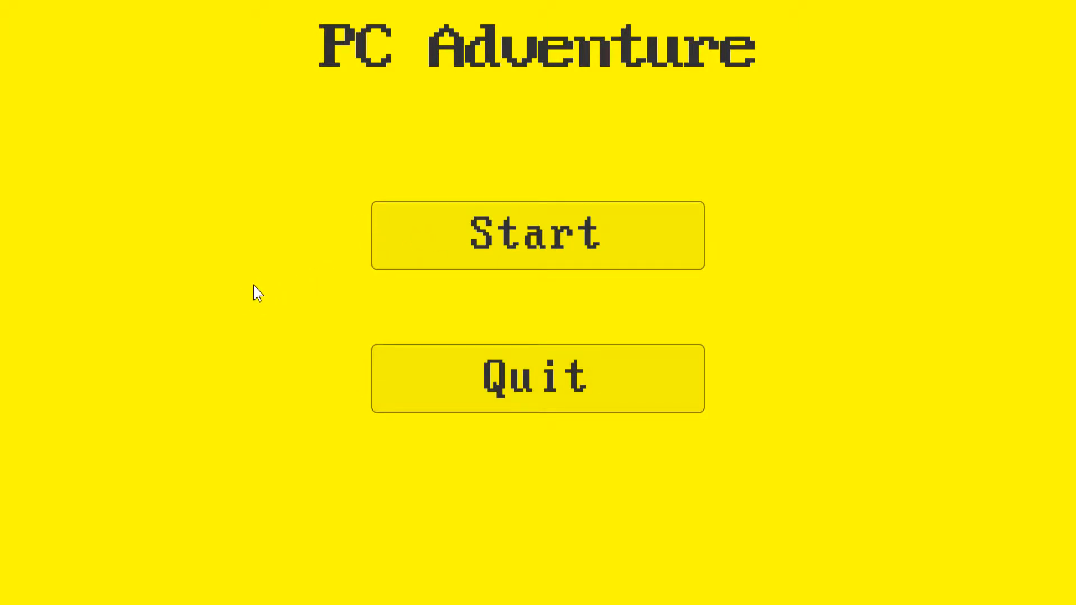
mouse_move(284, 361)
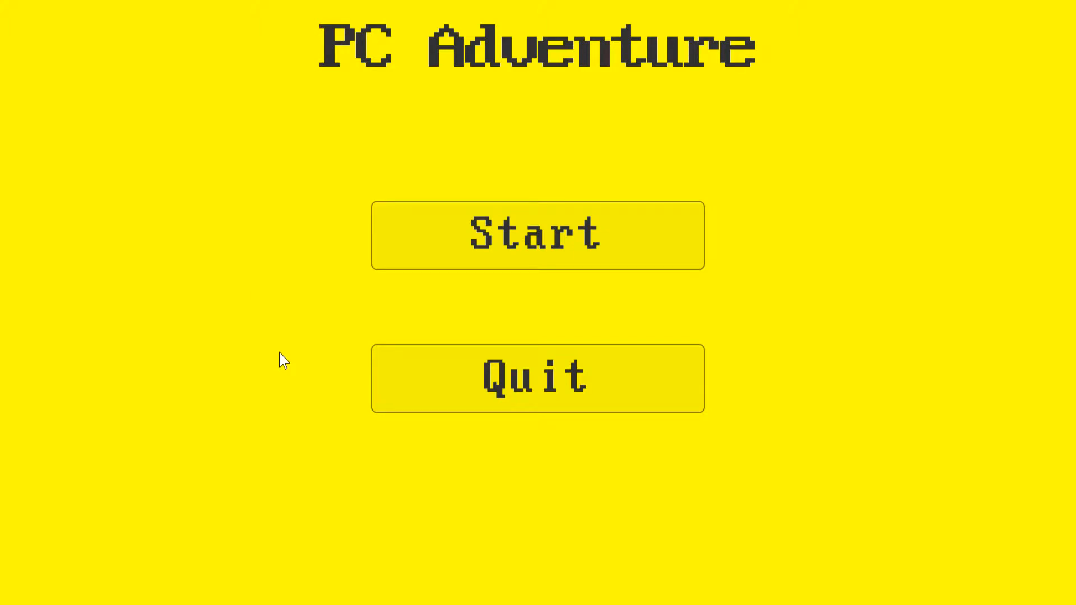
mouse_move(239, 268)
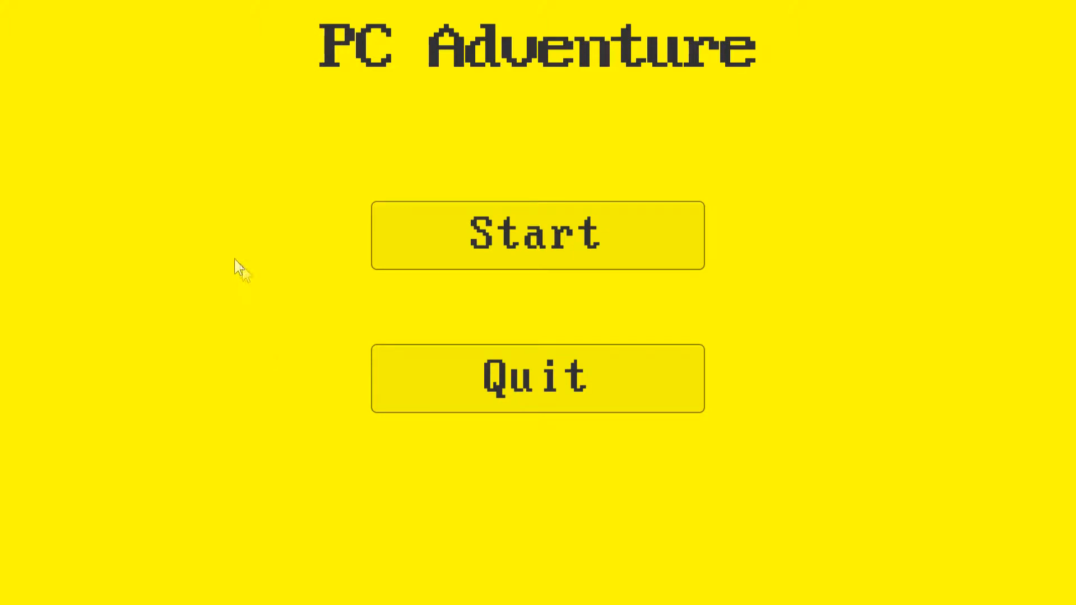
mouse_move(191, 231)
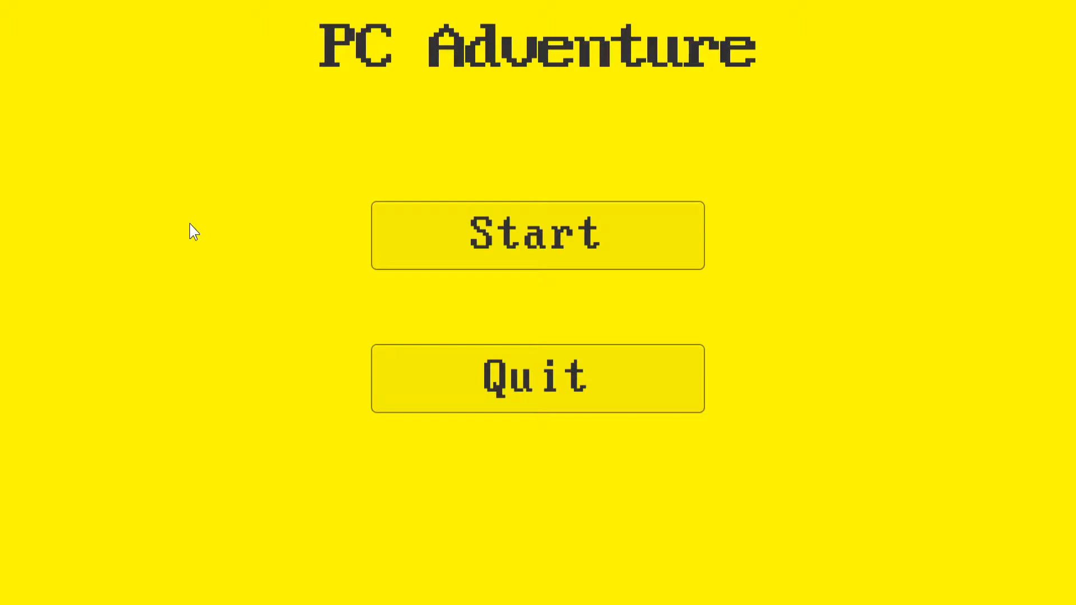
mouse_move(439, 233)
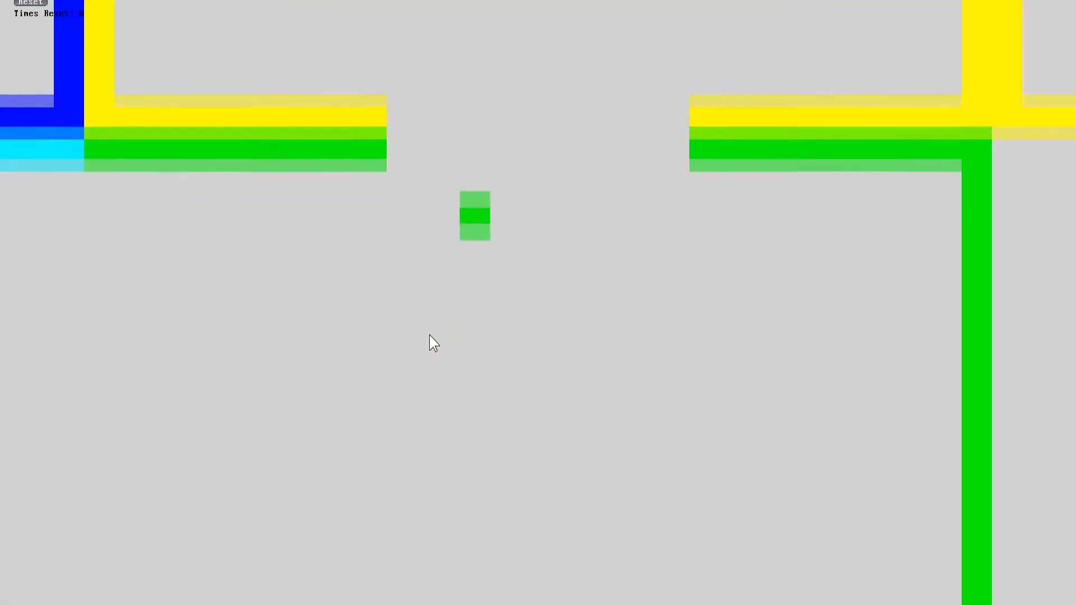
- Keep the PC Adventure game window focused while the previous run plays out
click(29, 2)
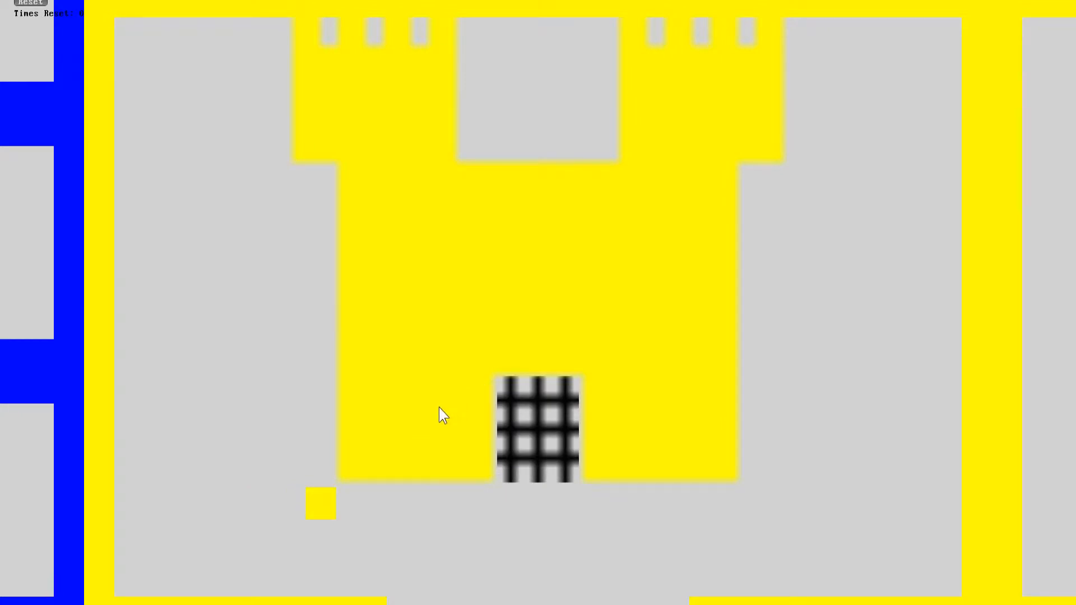
mouse_move(438, 398)
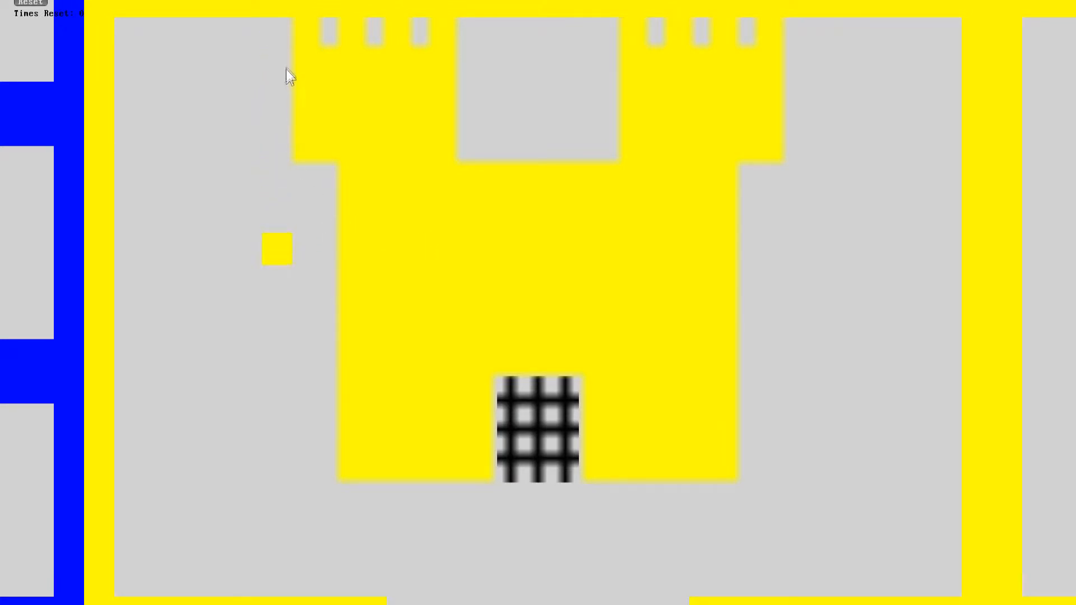
mouse_move(298, 80)
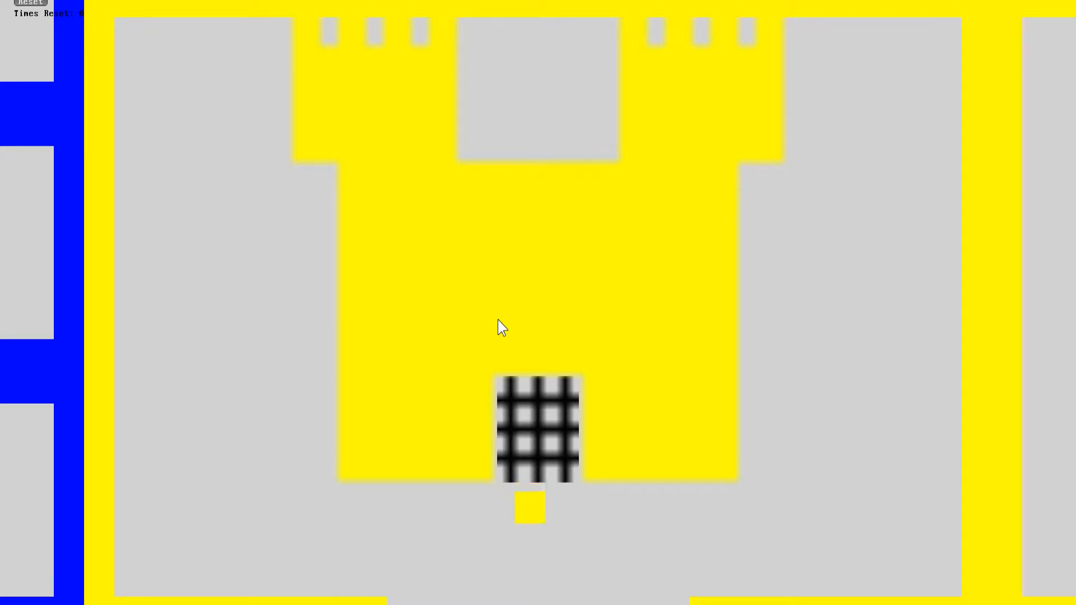
click(30, 2)
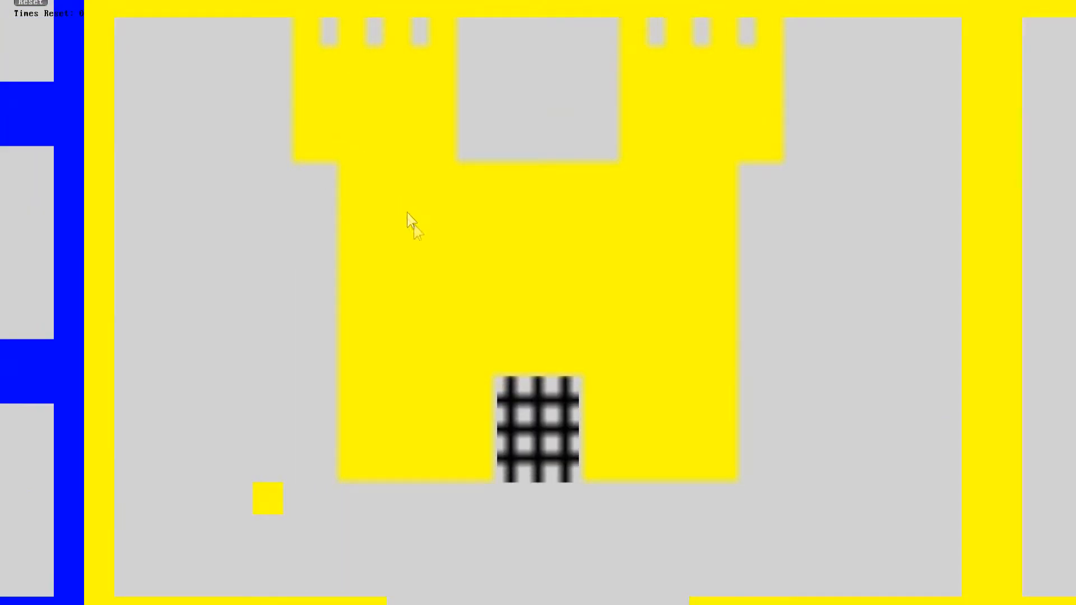
mouse_move(201, 234)
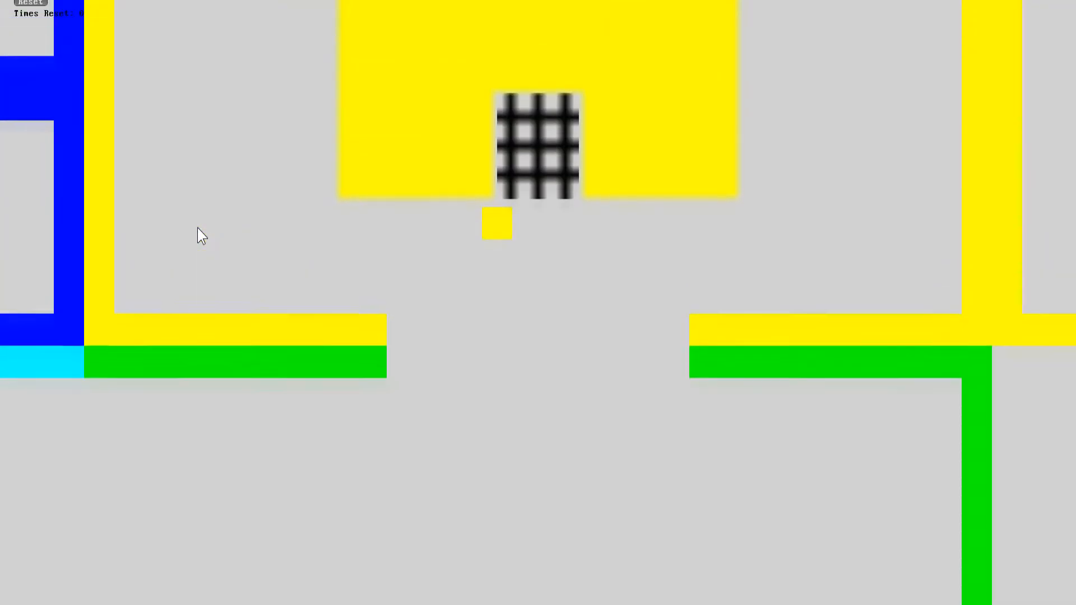
click(30, 2)
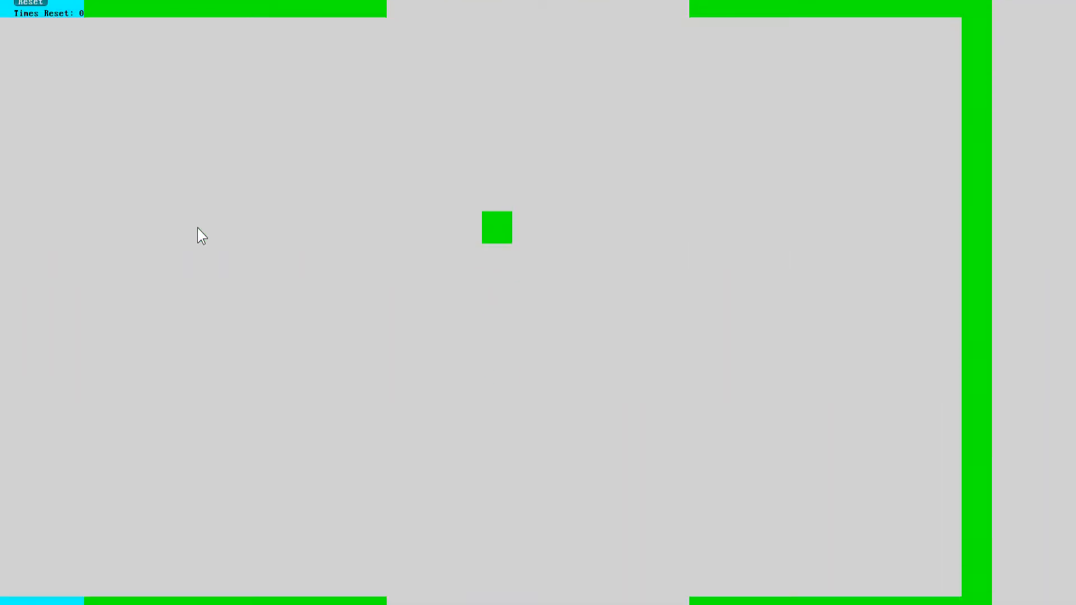
mouse_move(320, 288)
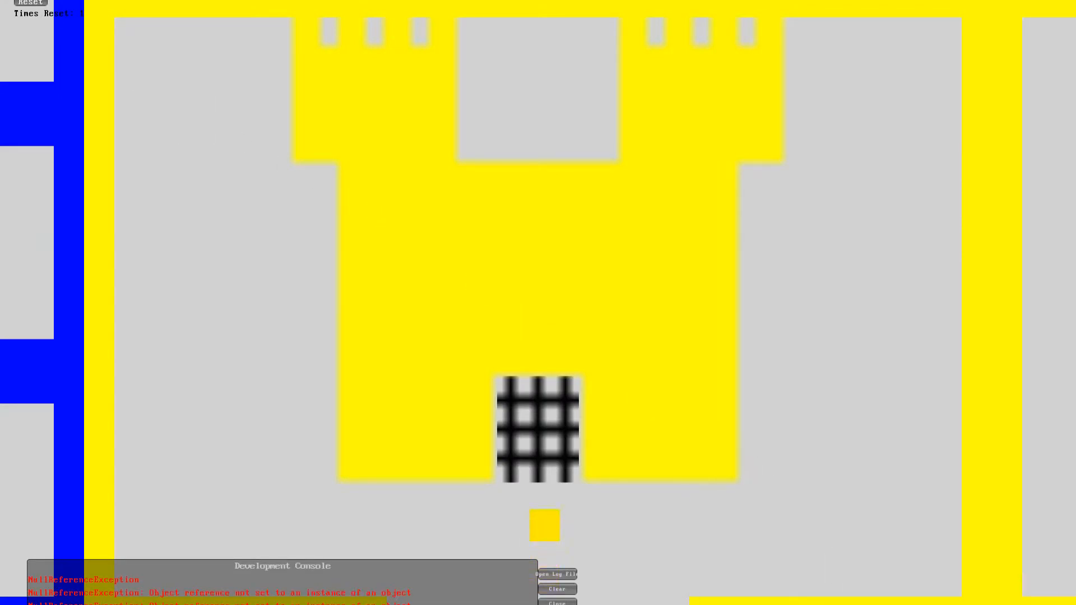
mouse_move(813, 109)
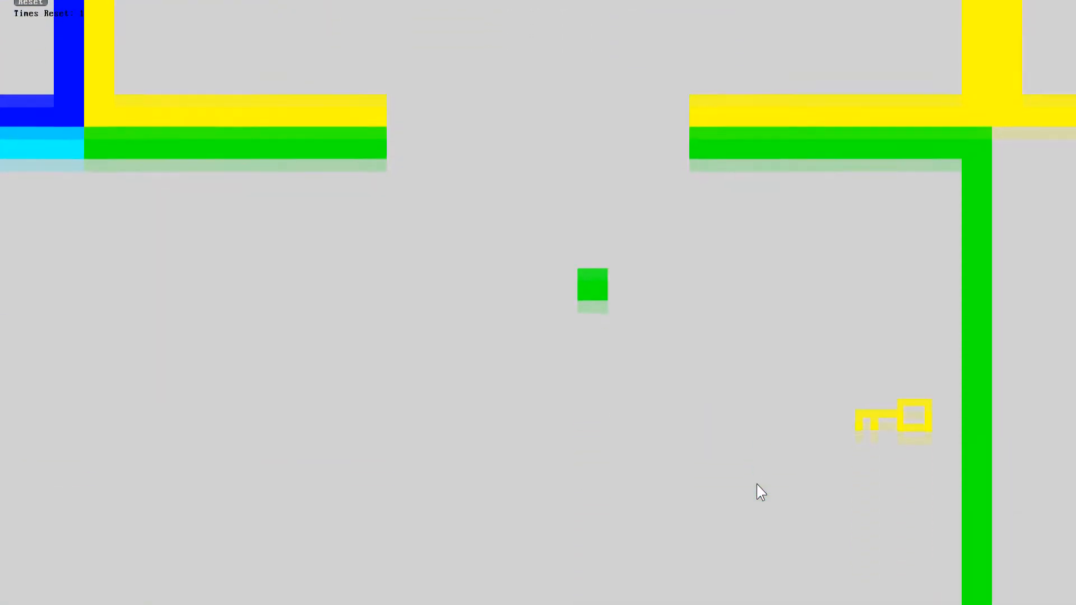
click(30, 3)
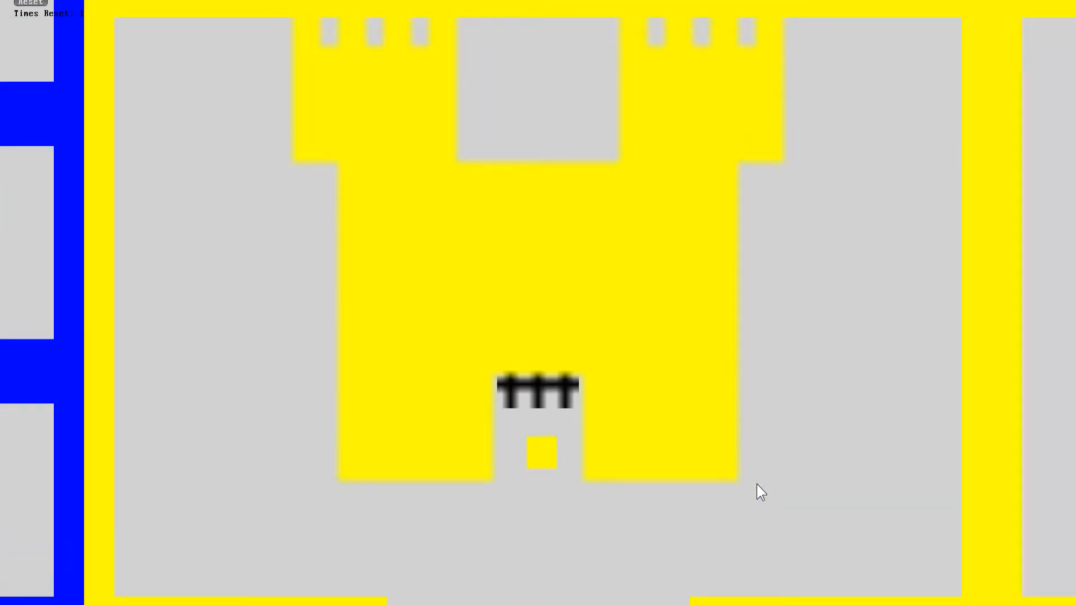
click(31, 3)
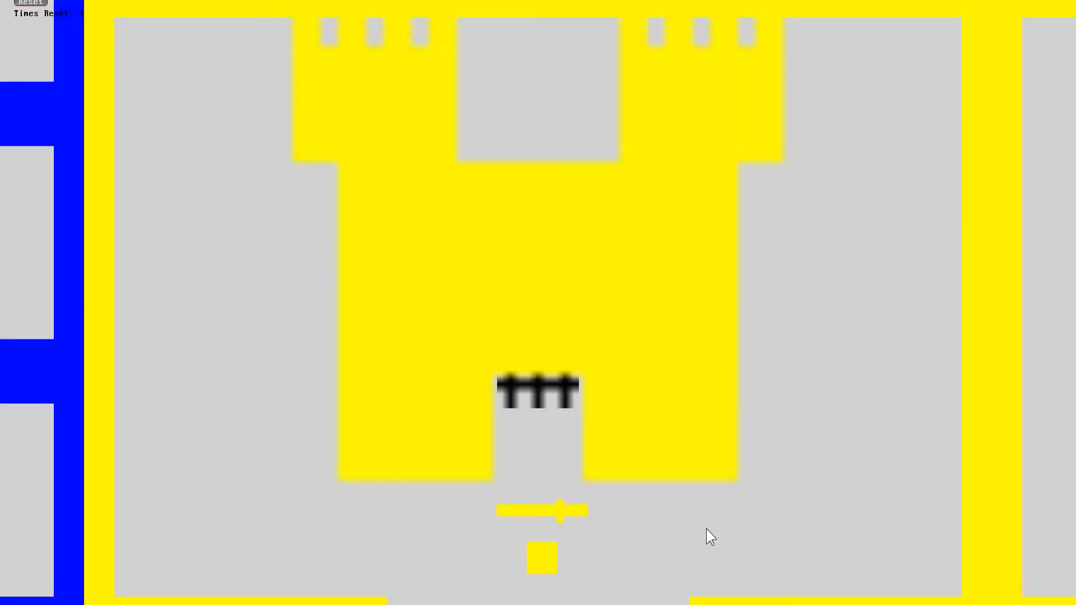
click(30, 3)
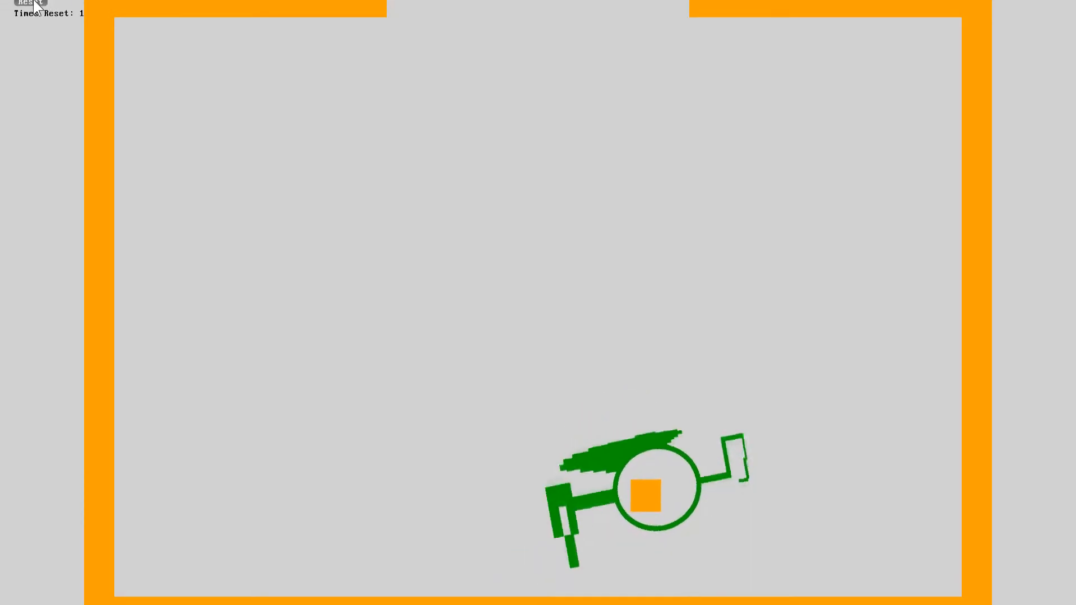
click(29, 3)
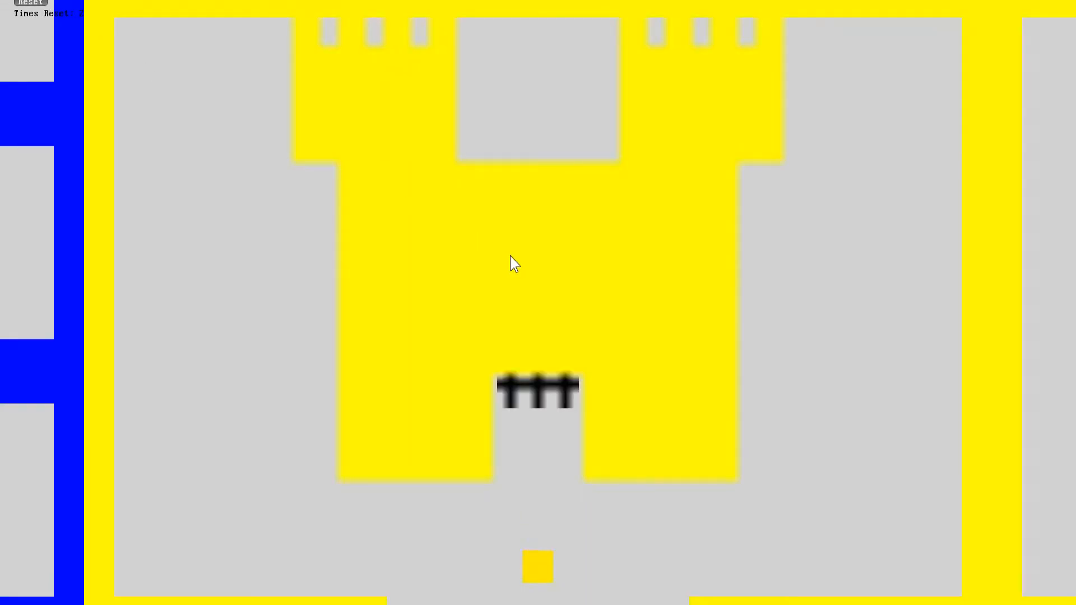
click(30, 2)
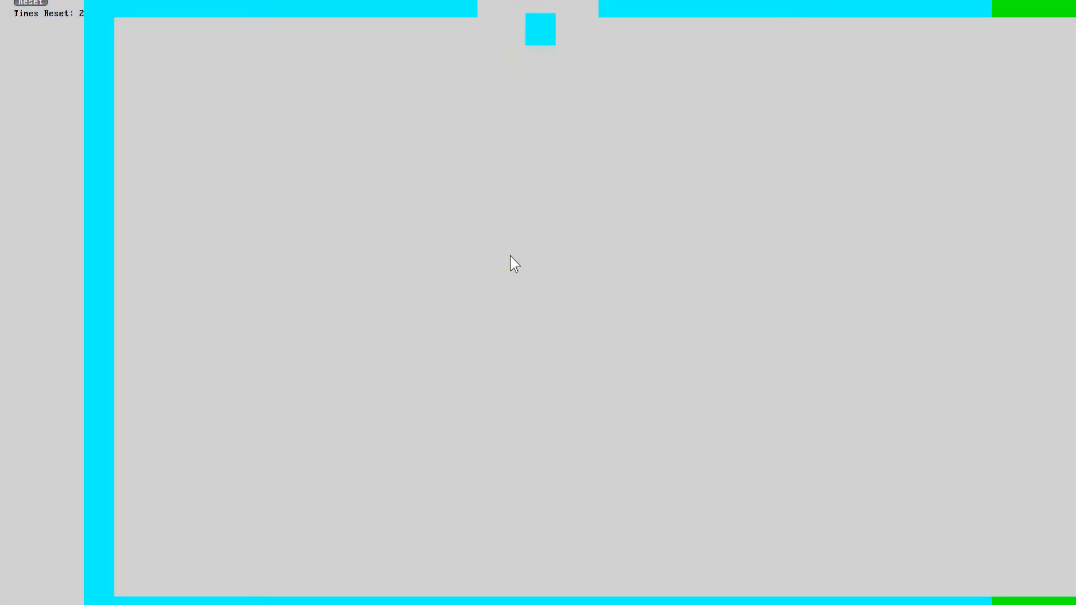
click(30, 2)
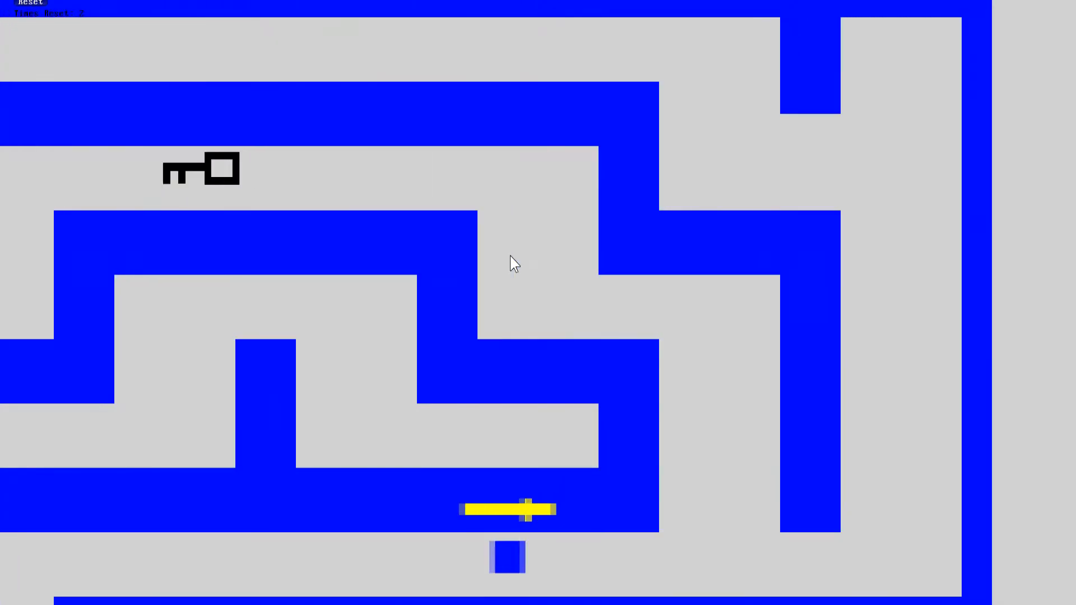
- Steer the square up and right through the rooms until the run ends at the title screen
key(up)
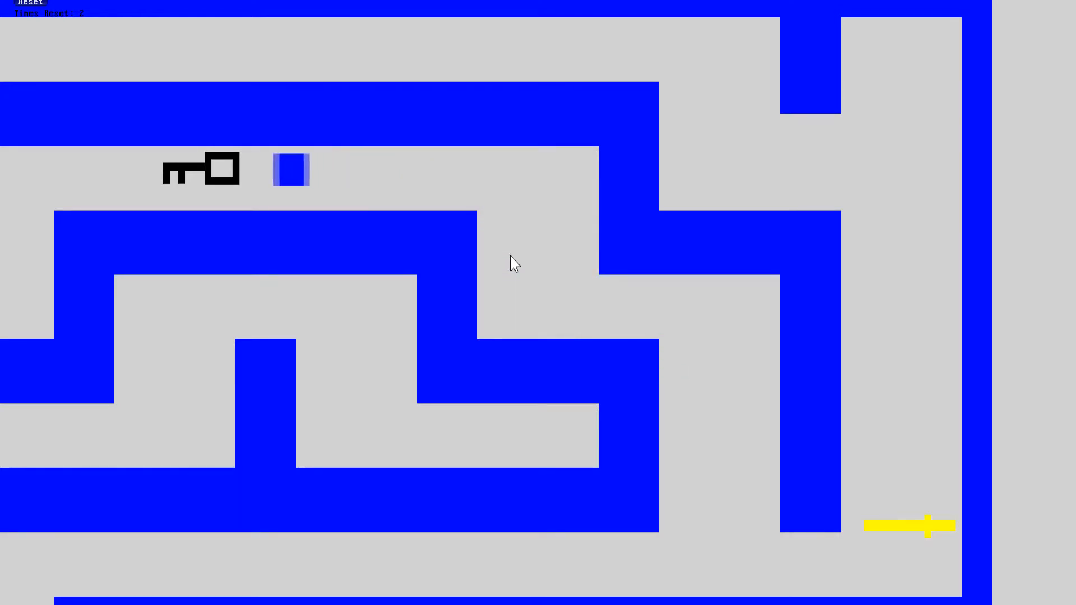
key(Right)
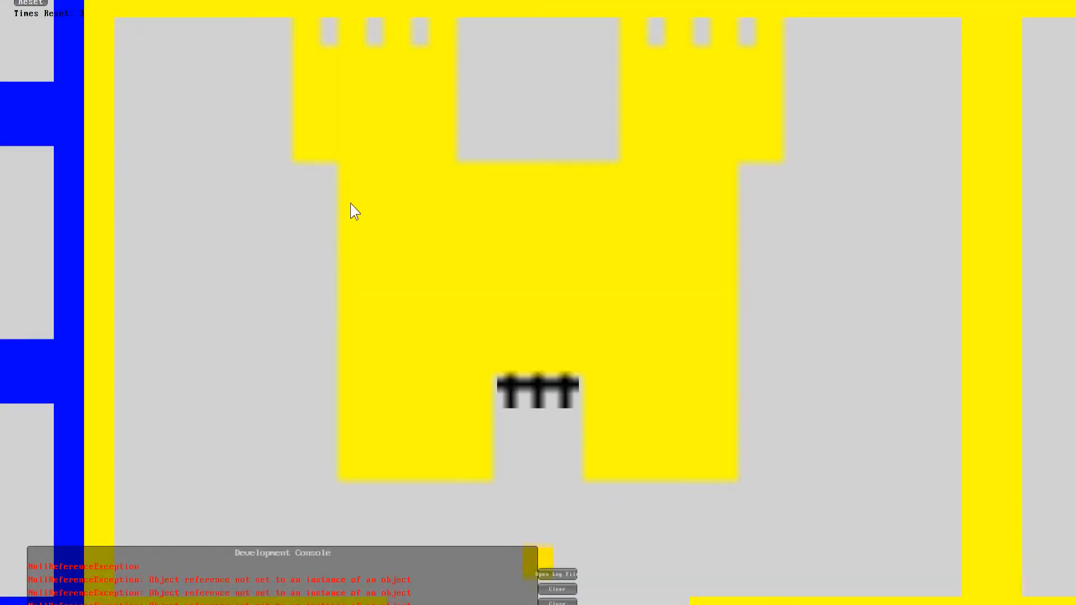
click(30, 2)
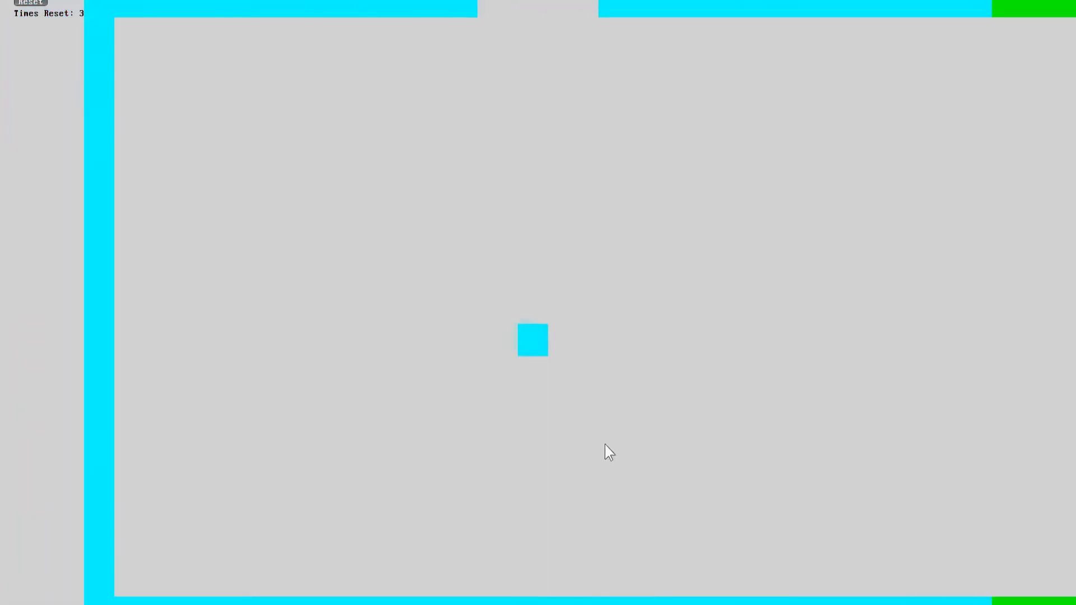
click(30, 2)
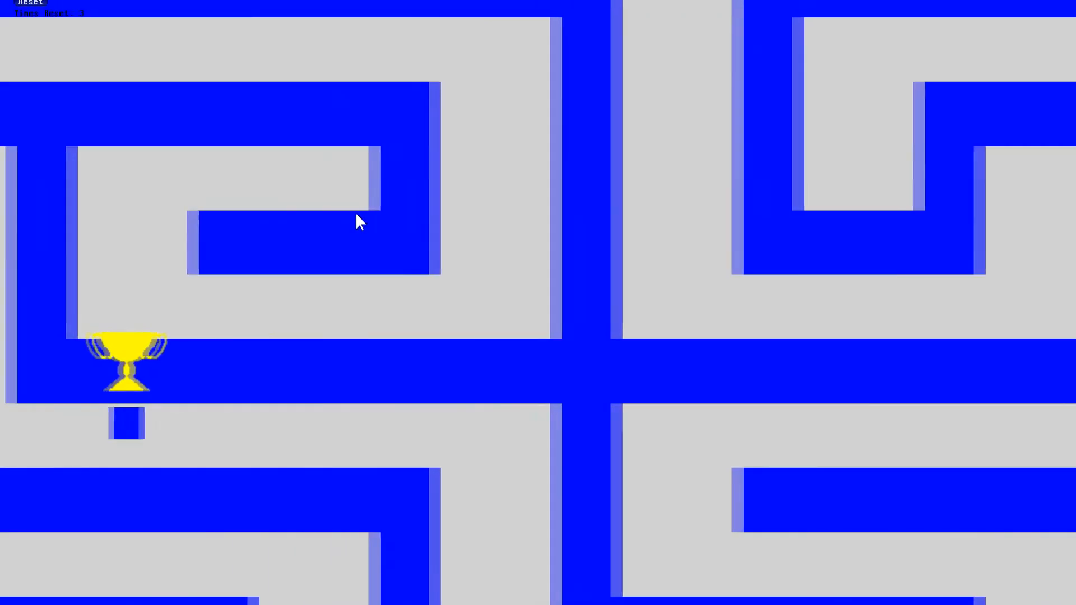
click(30, 2)
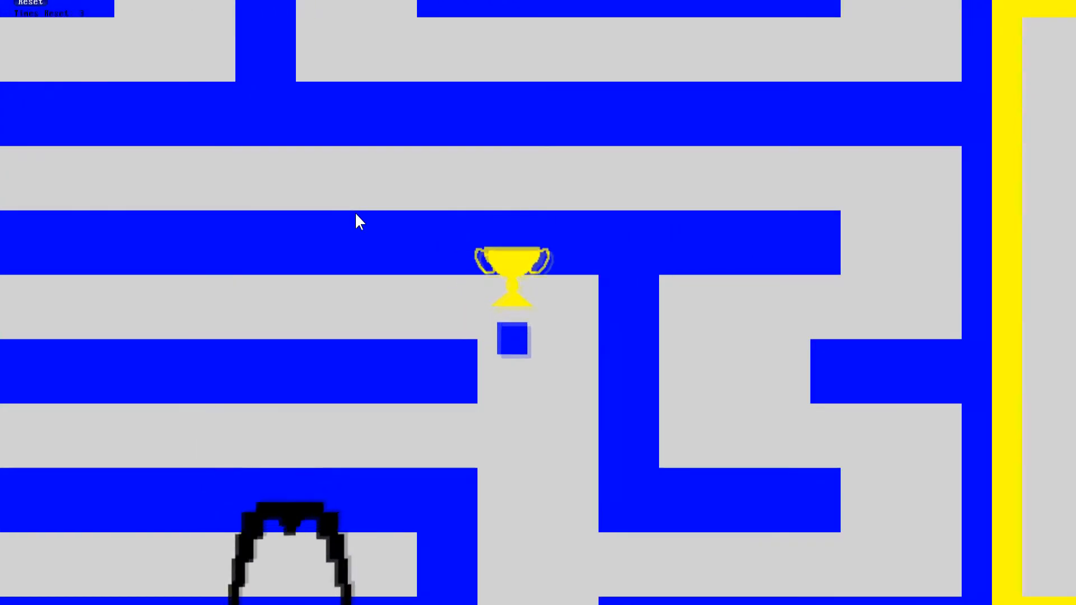
click(29, 2)
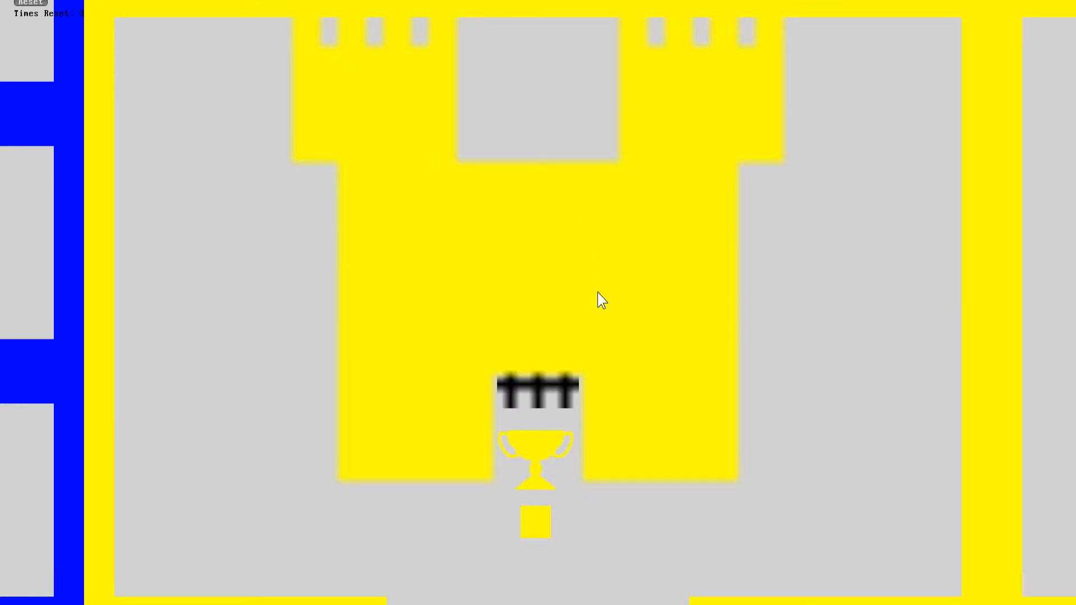
click(30, 2)
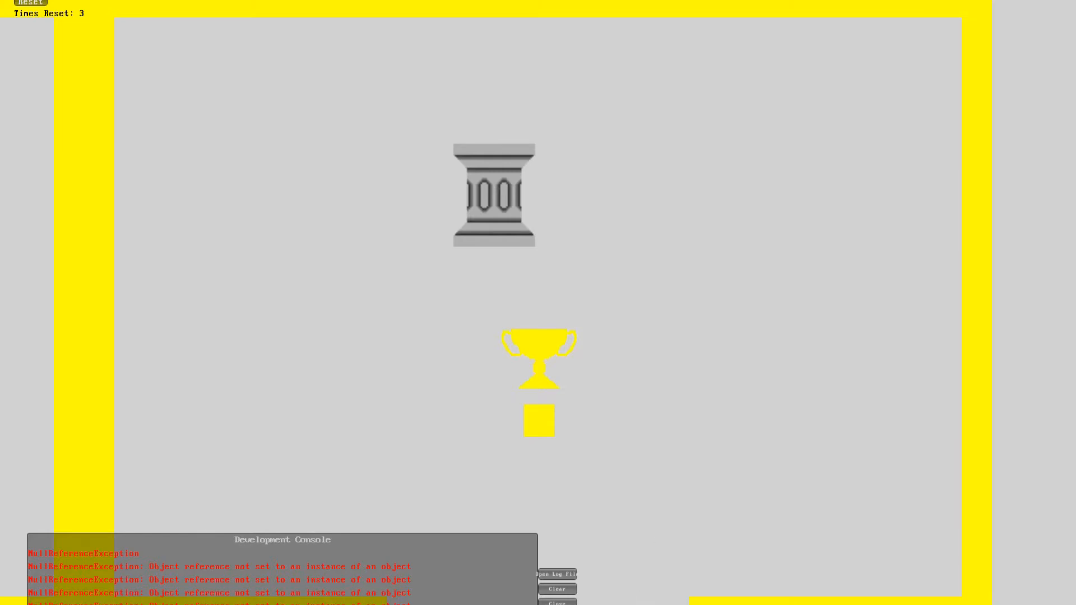
mouse_move(613, 557)
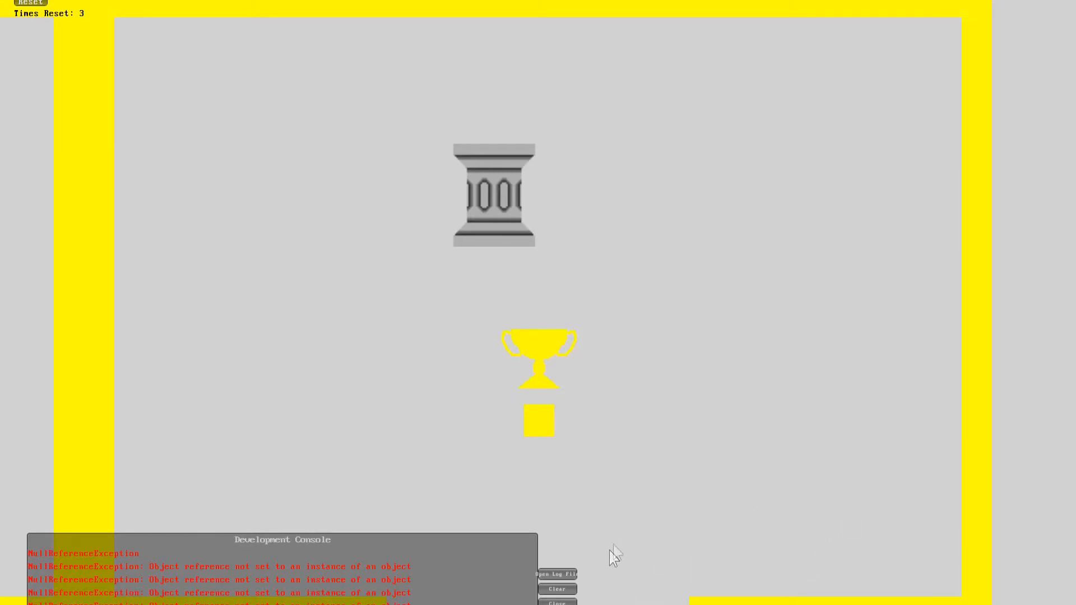
mouse_move(171, 426)
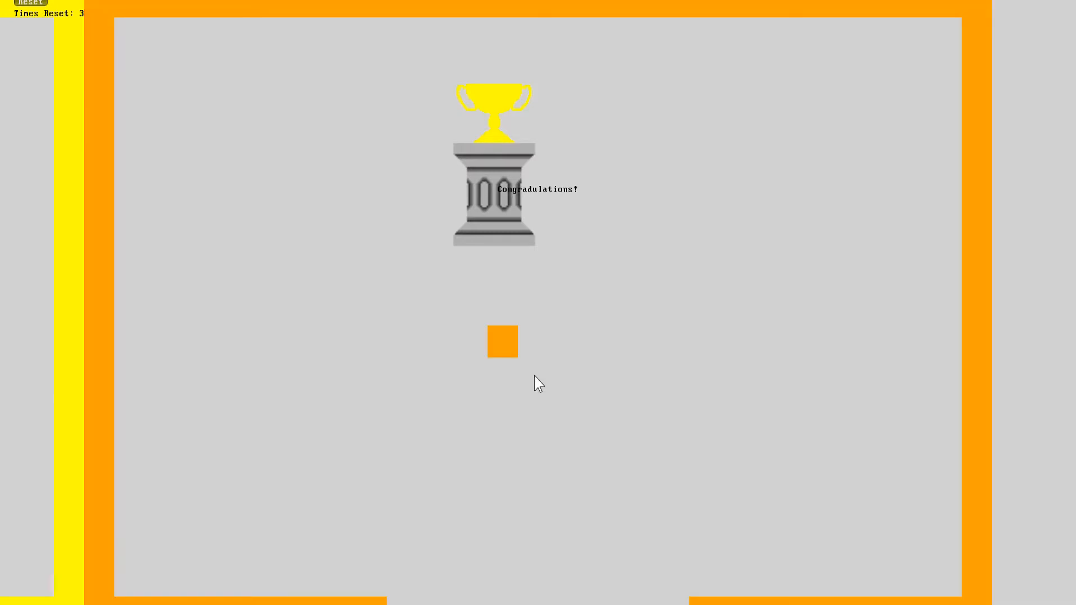
click(502, 342)
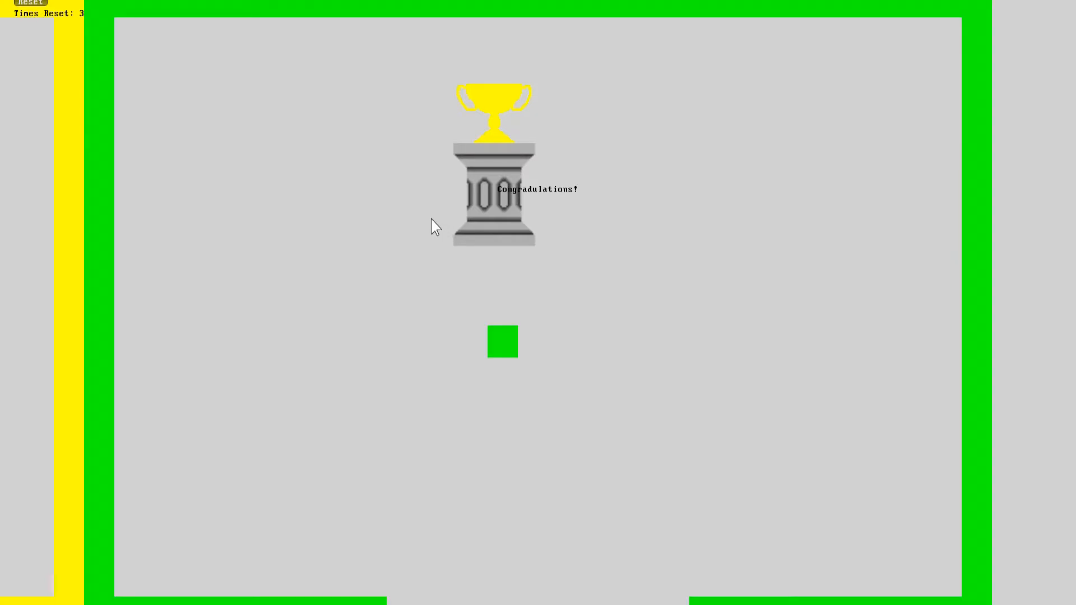
click(30, 2)
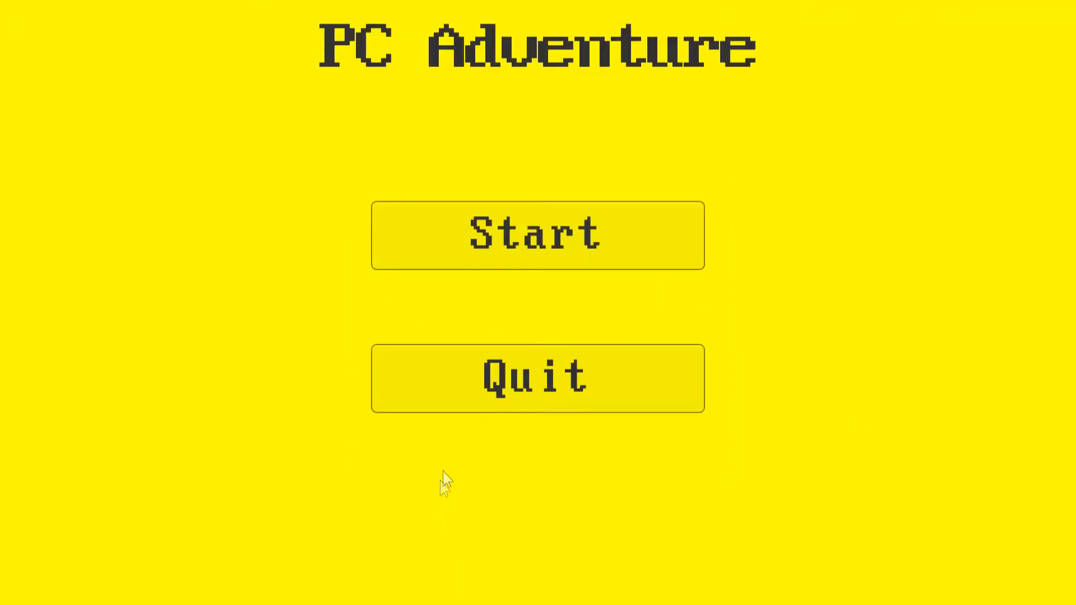
mouse_move(463, 120)
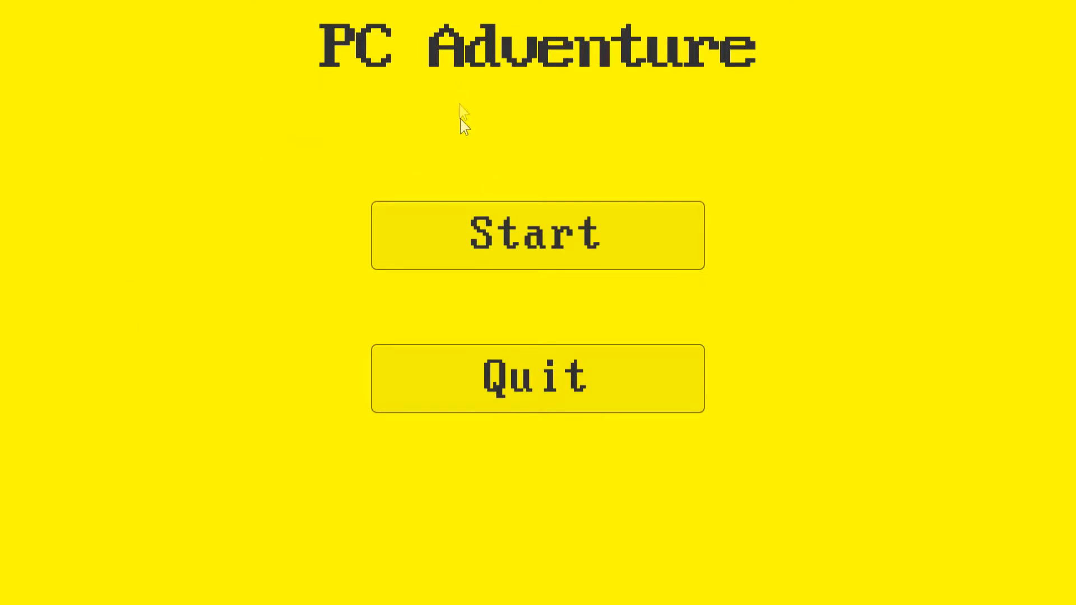
mouse_move(505, 262)
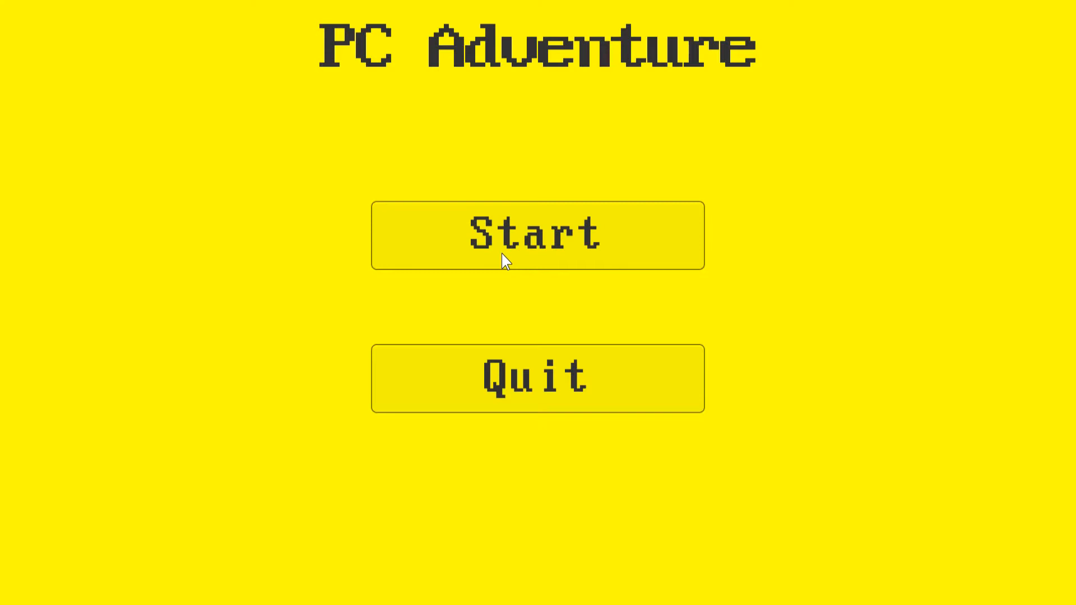
mouse_move(521, 252)
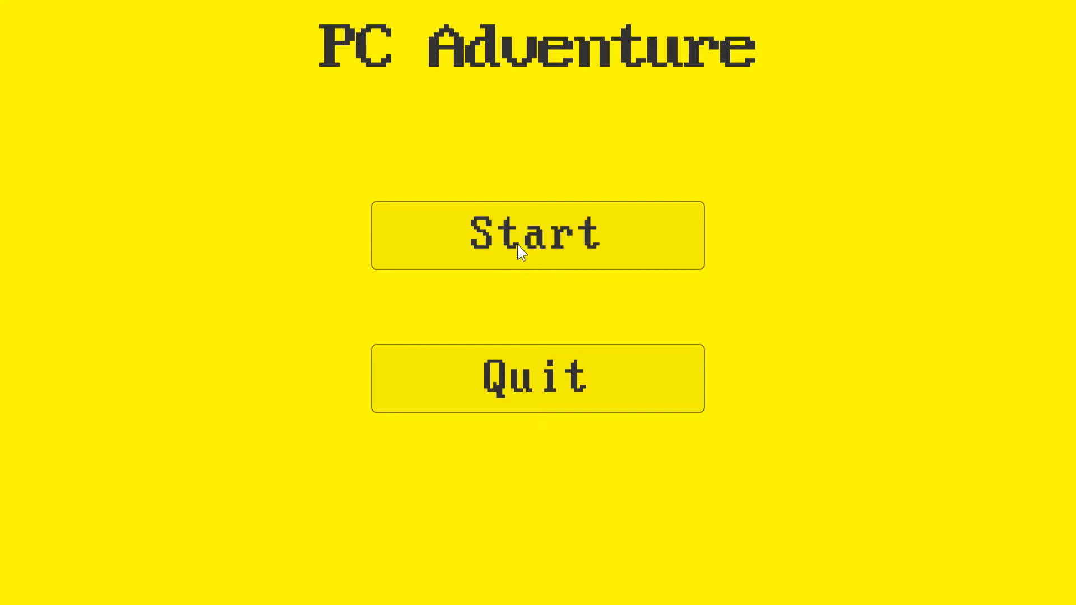
- Start a new game and move the square from the gold castle toward the blue maze
click(537, 234)
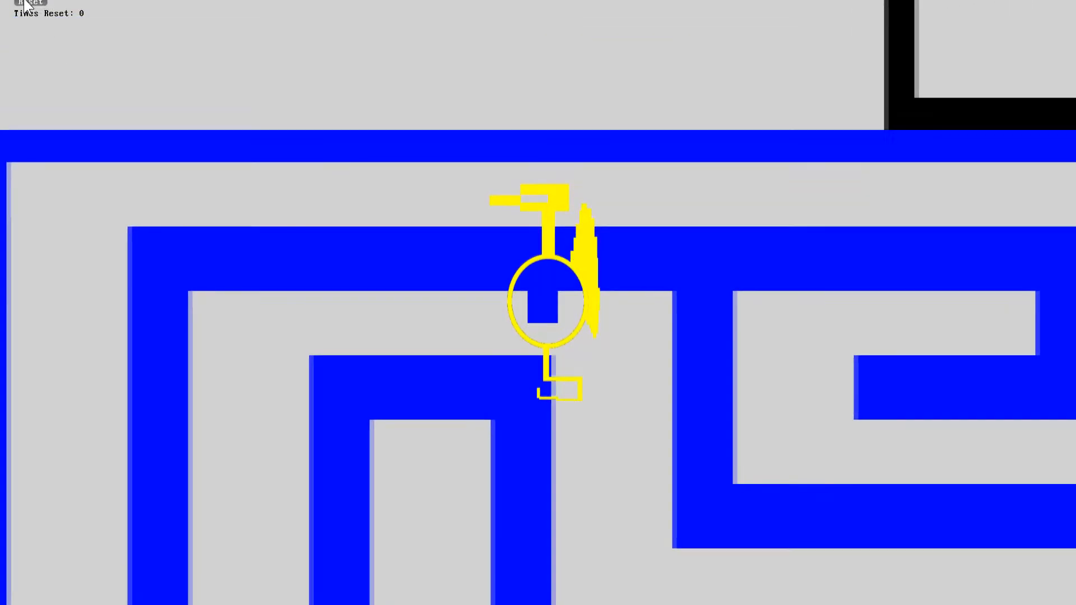
click(30, 3)
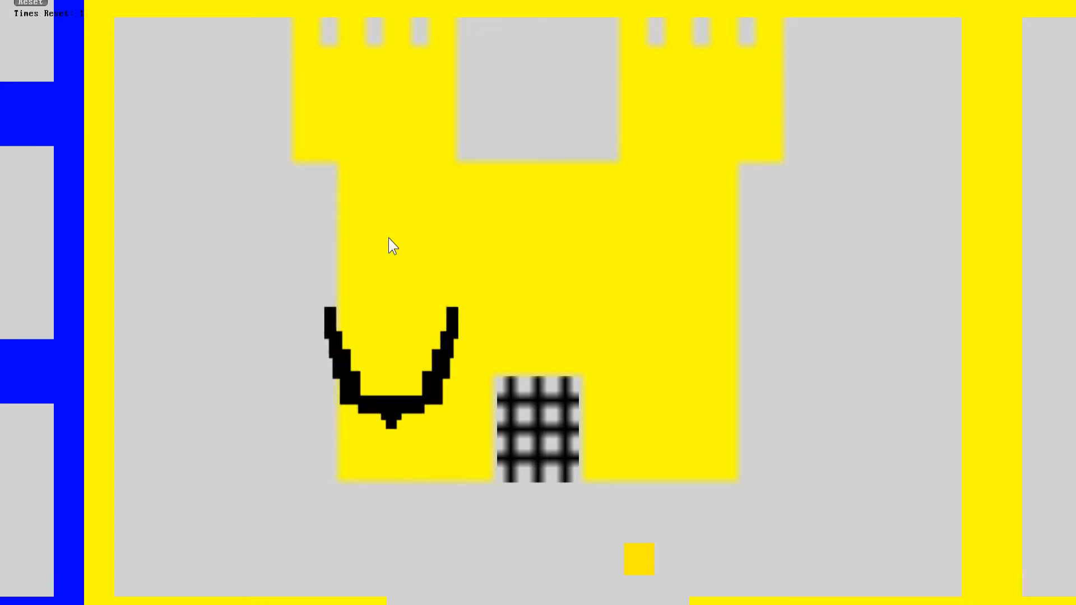
click(30, 2)
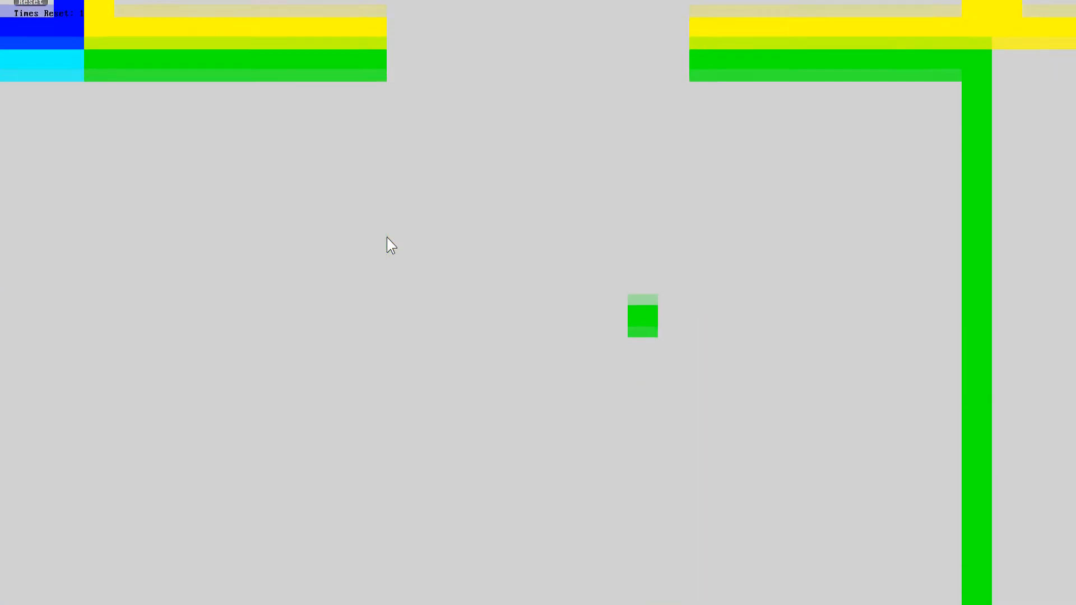
click(29, 2)
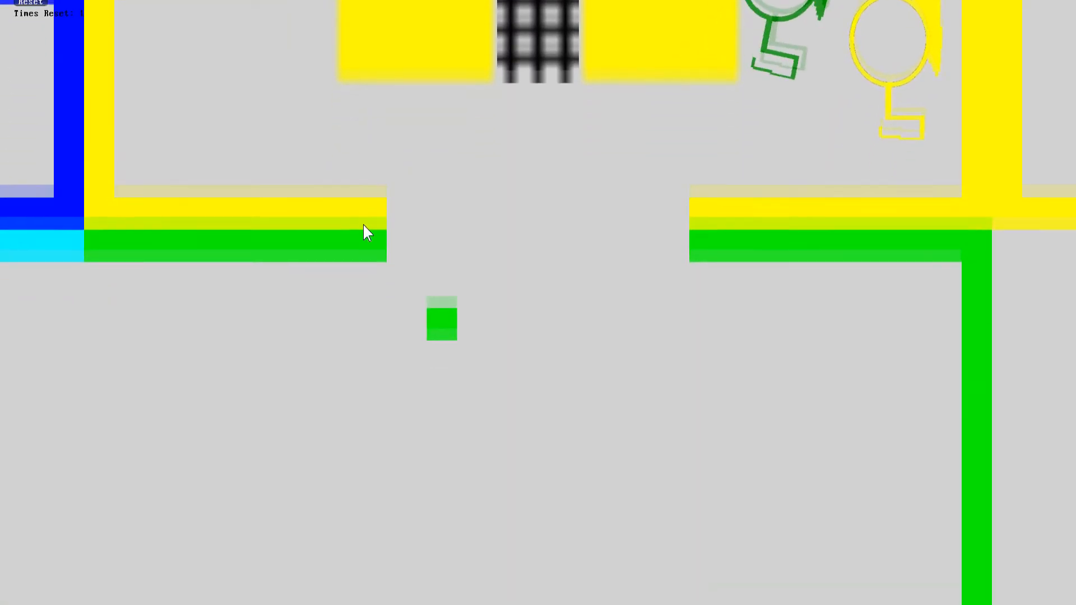
click(30, 2)
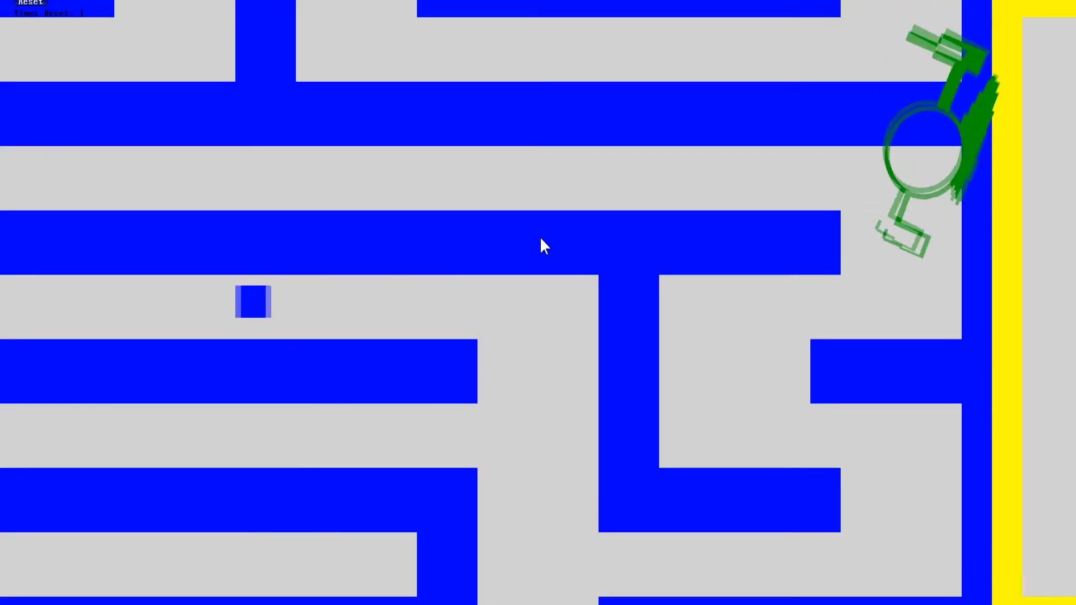
- Continue through the blue maze until the green dragon swallows the square and the title screen returns
click(30, 2)
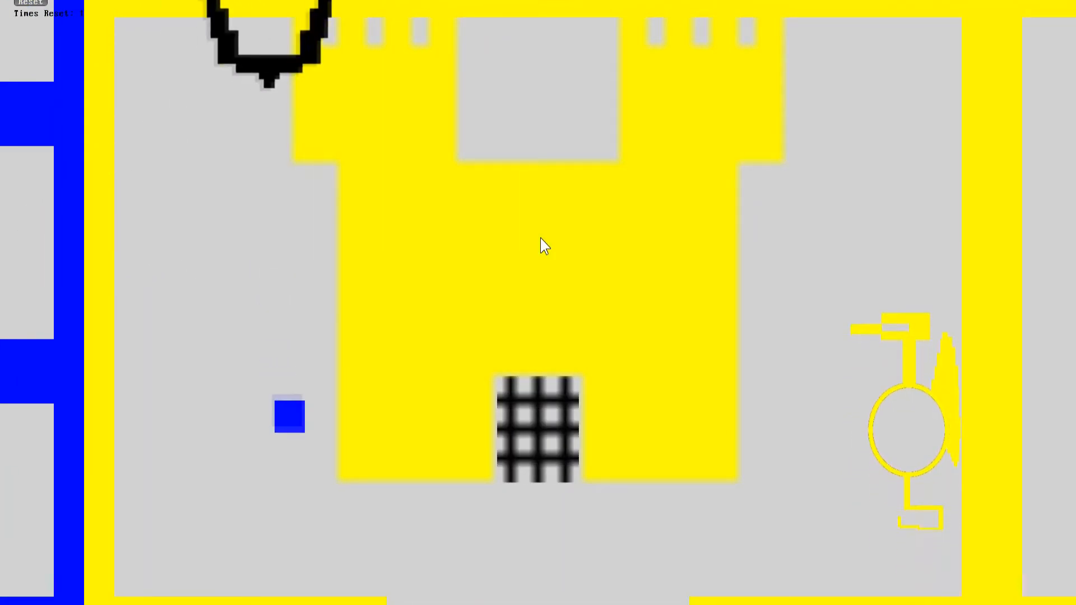
click(30, 2)
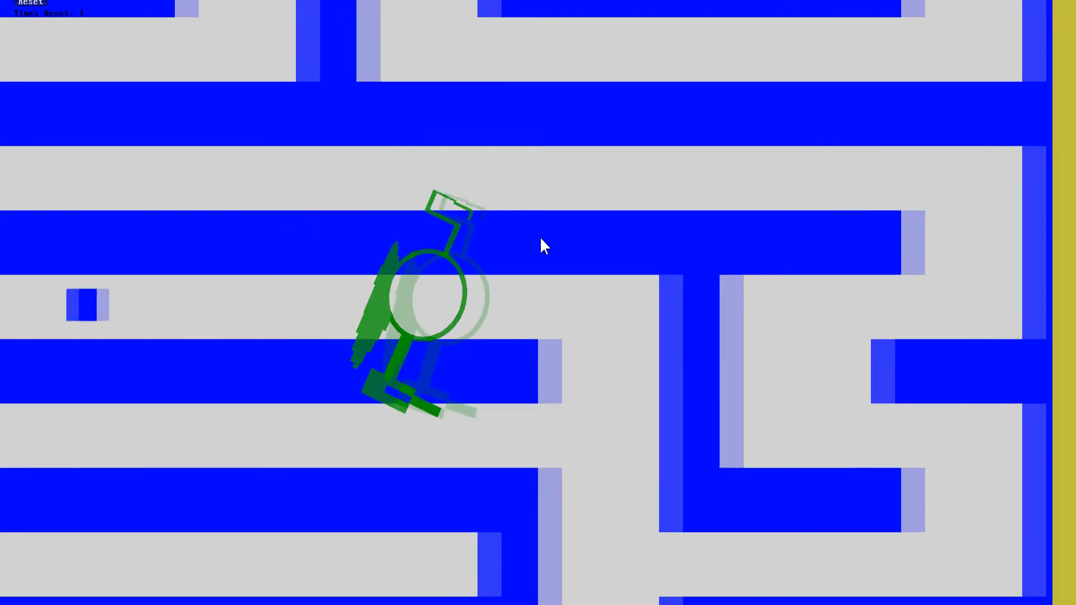
click(31, 2)
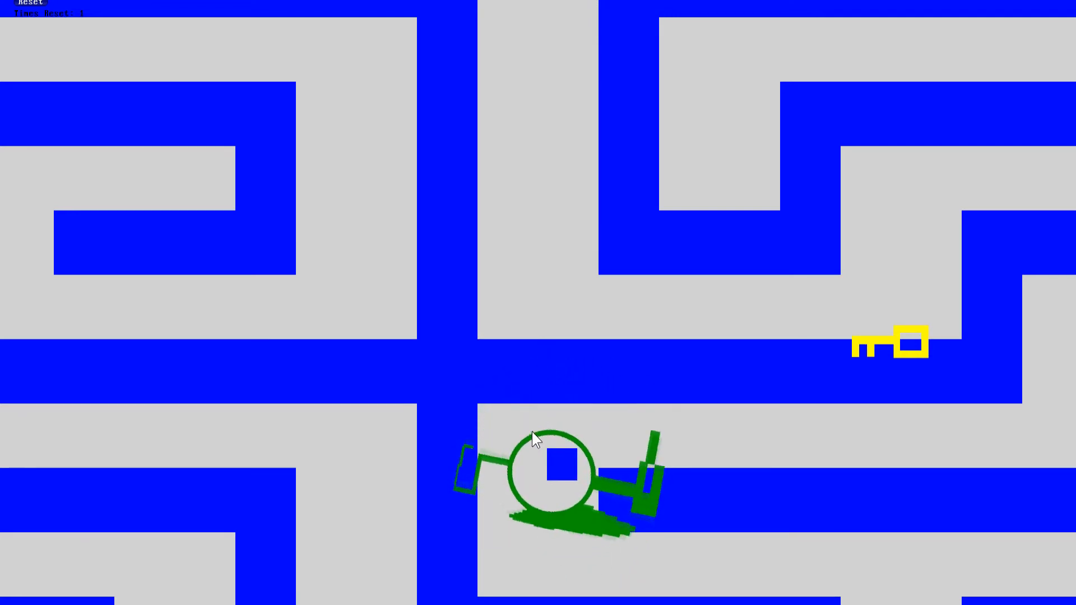
click(30, 2)
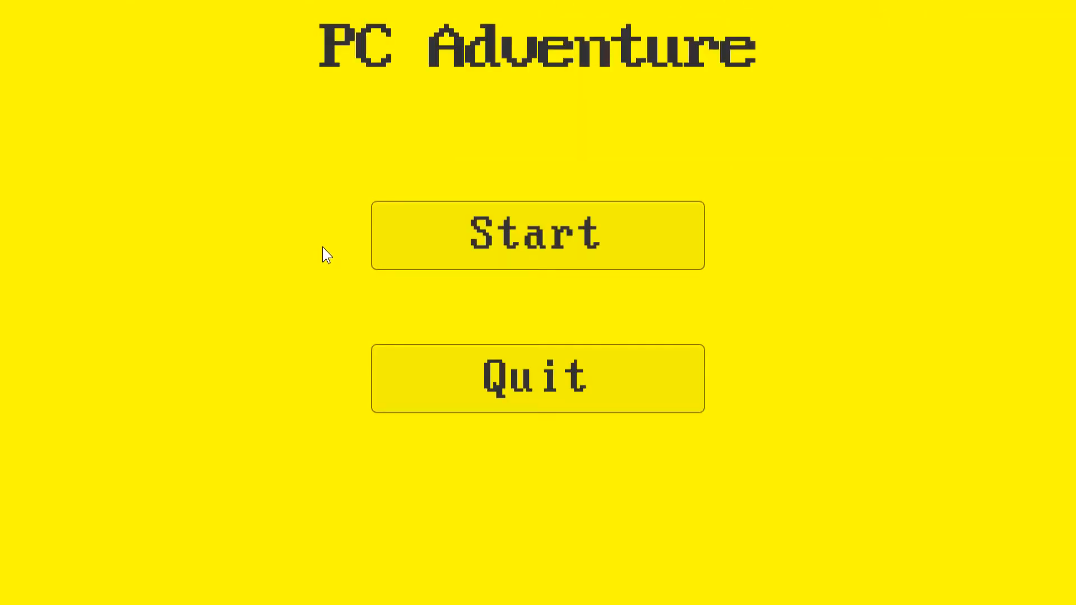
mouse_move(250, 282)
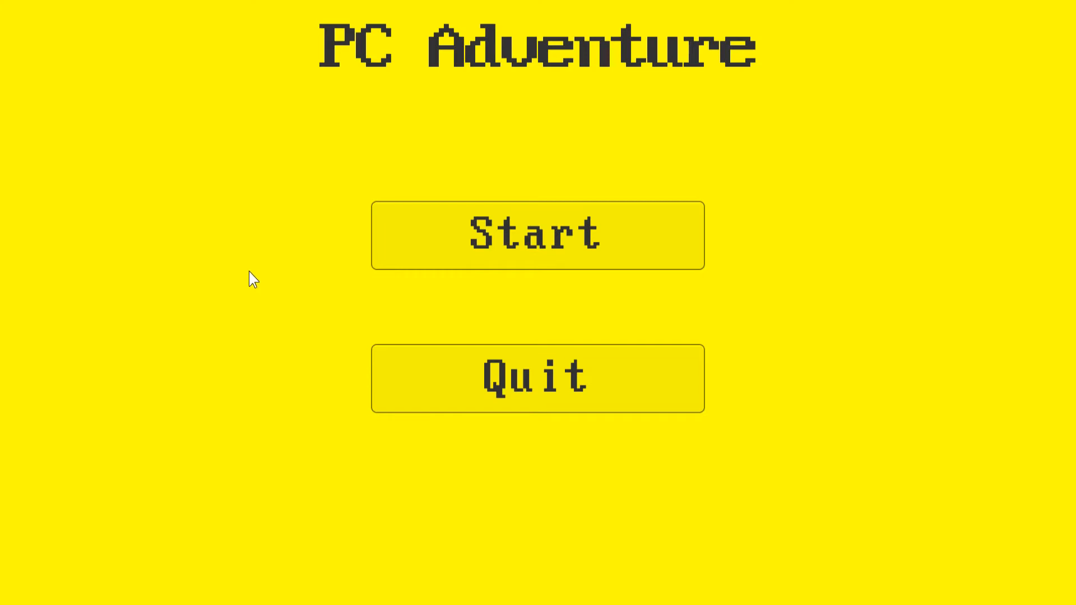
mouse_move(255, 276)
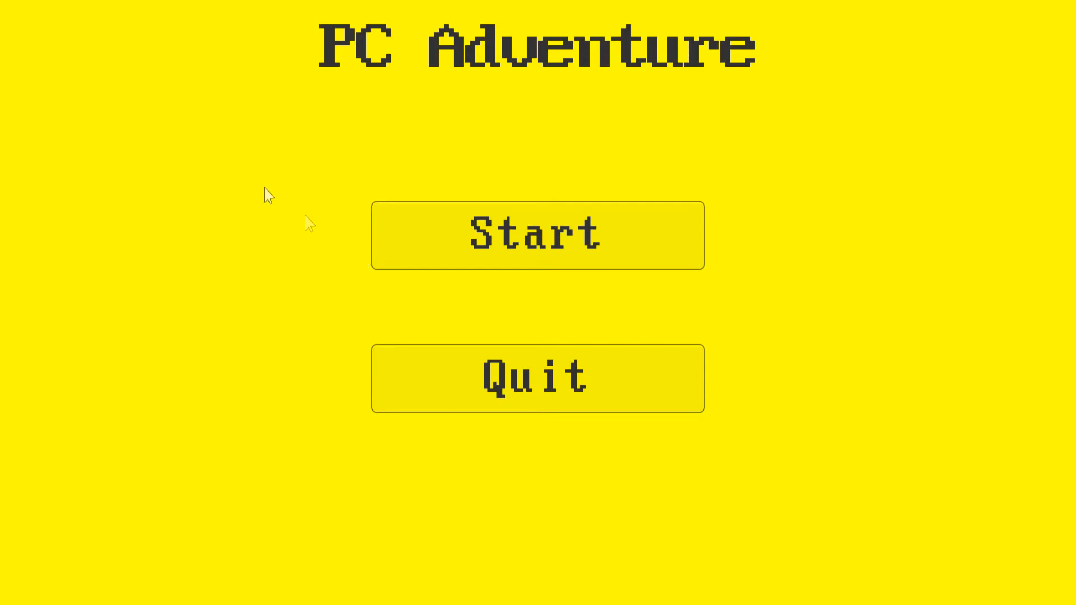
mouse_move(184, 13)
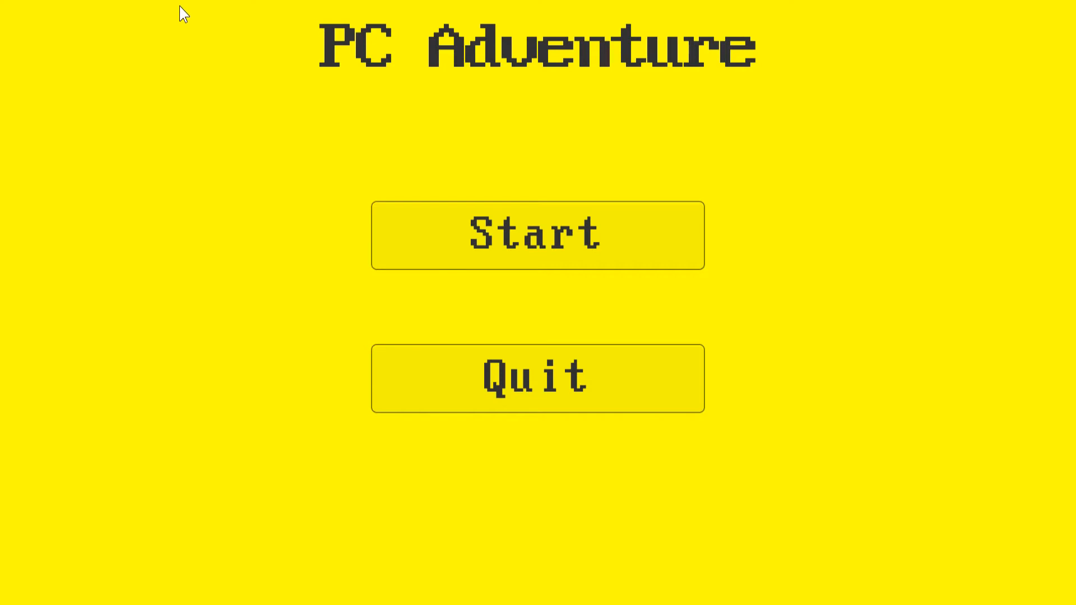
mouse_move(314, 145)
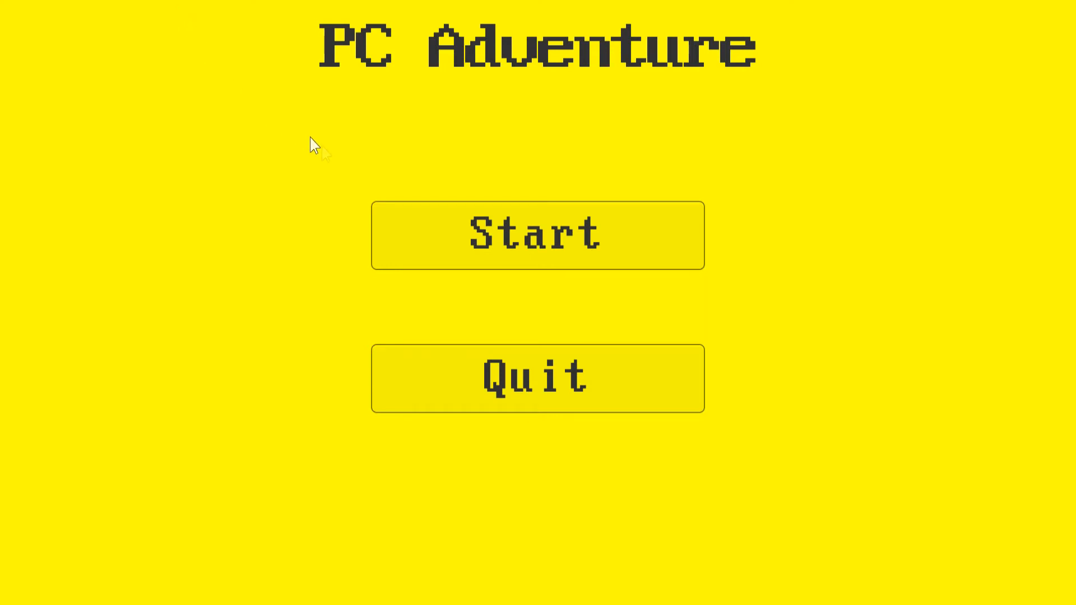
mouse_move(242, 246)
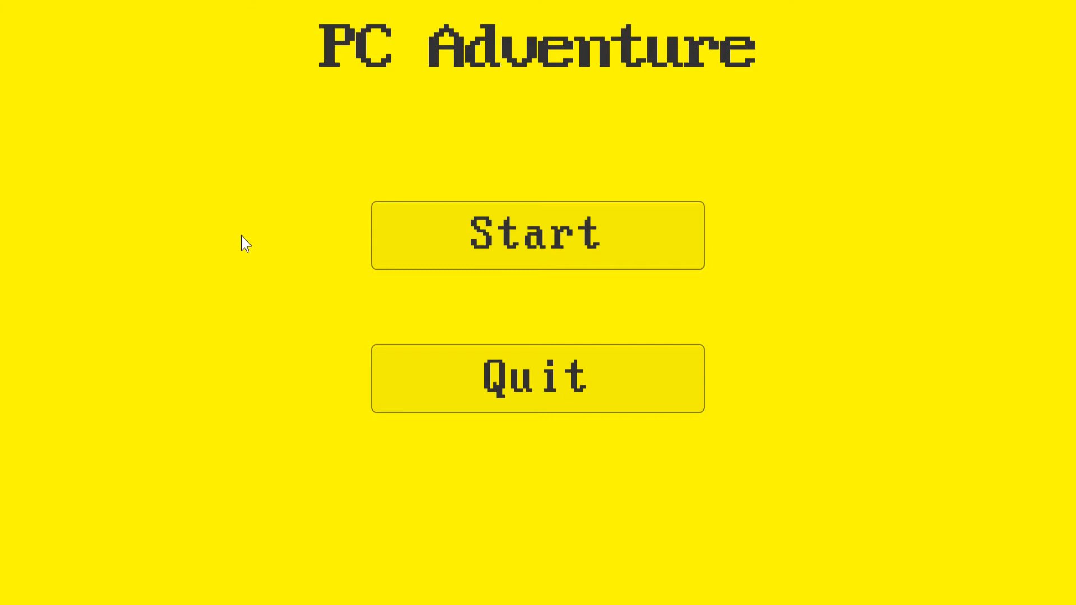
mouse_move(436, 399)
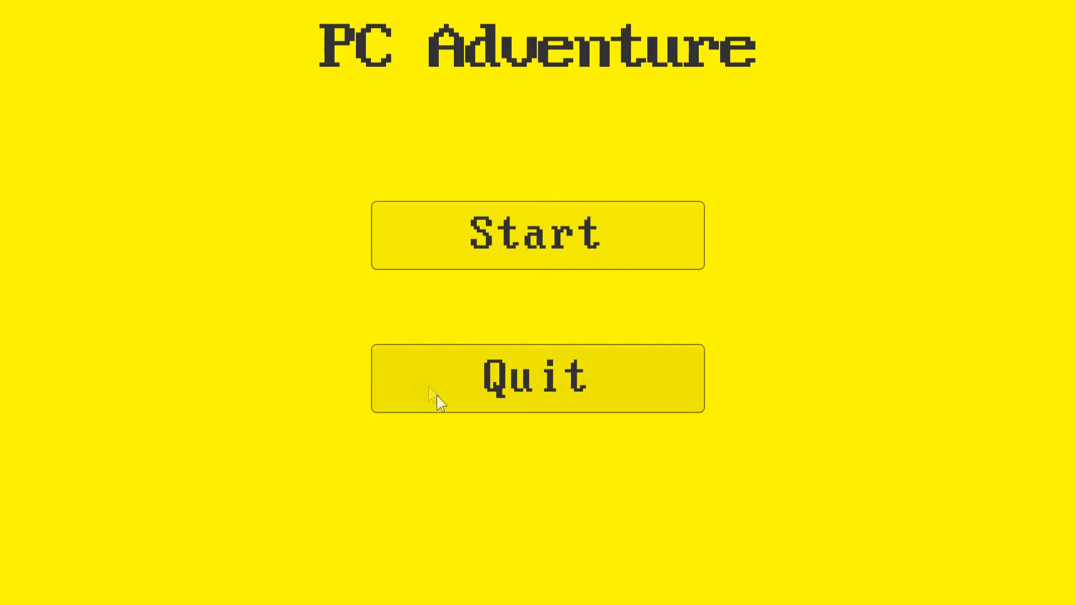
mouse_move(463, 398)
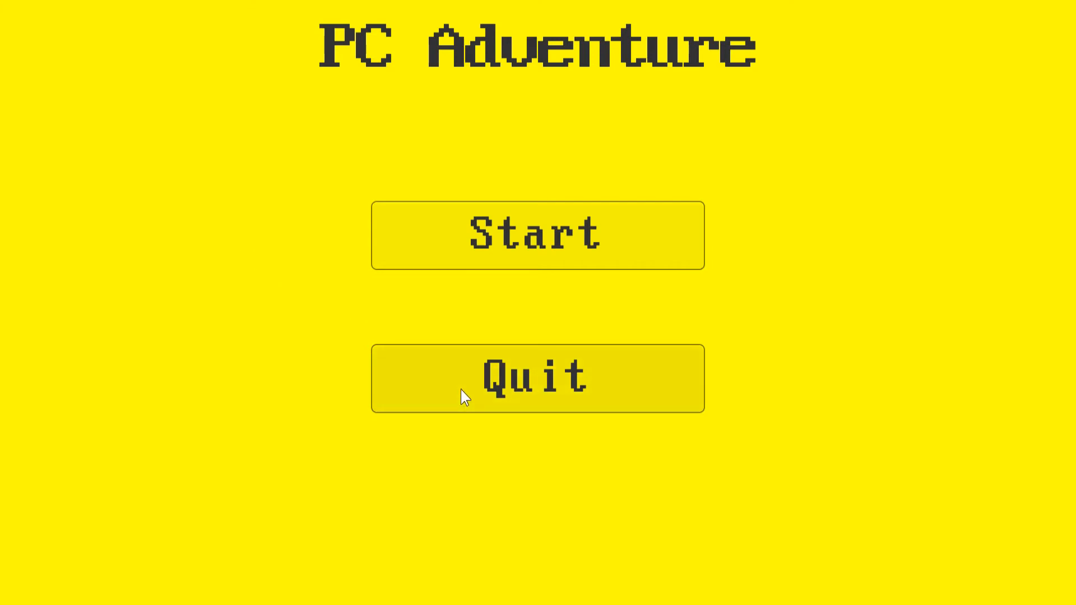
- Quit PC Adventure from the title screen, returning to the Unity Editor
click(518, 20)
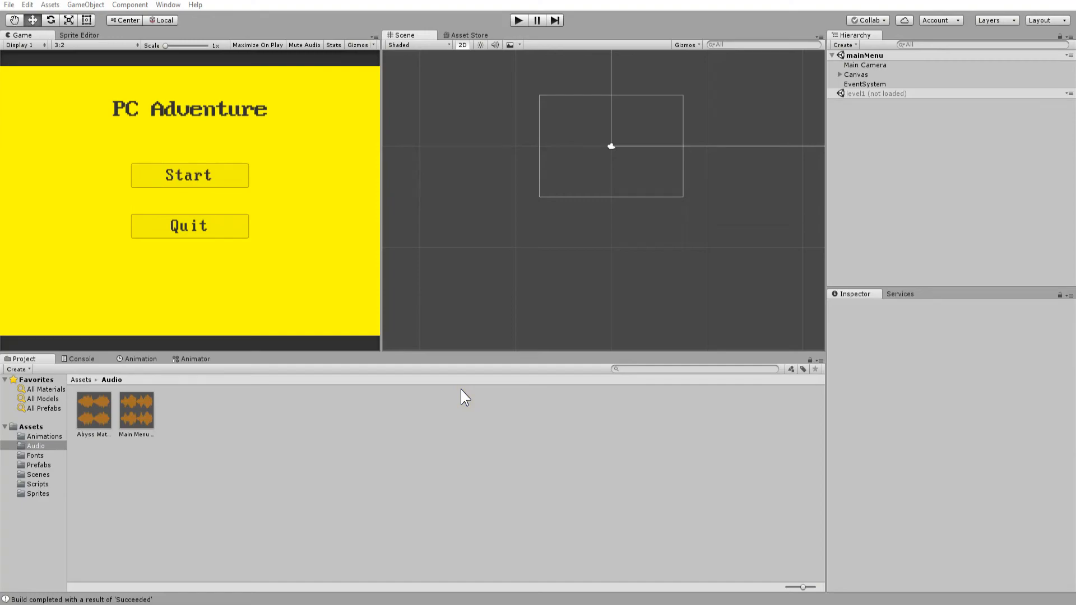
mouse_move(867, 66)
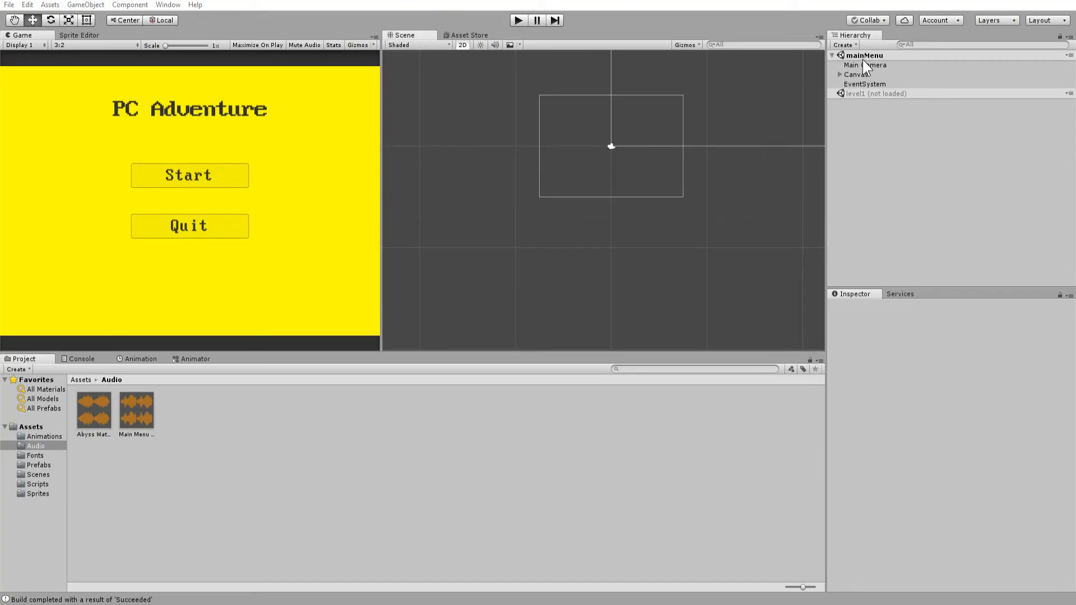
- Load the level1 scene from the Hierarchy so its castles and maze rooms are shown
right_click(876, 93)
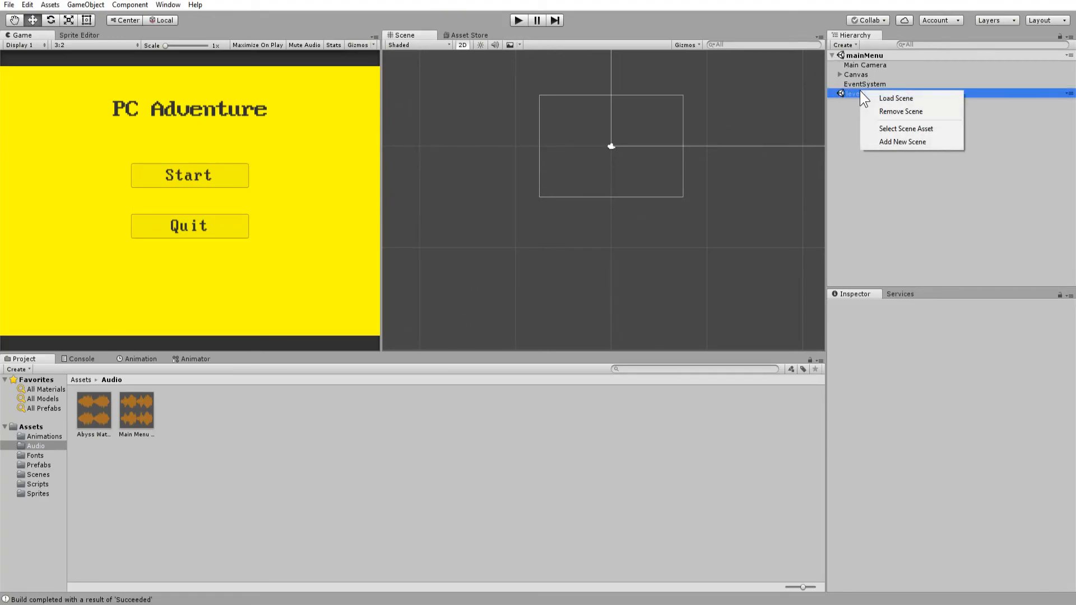
click(896, 99)
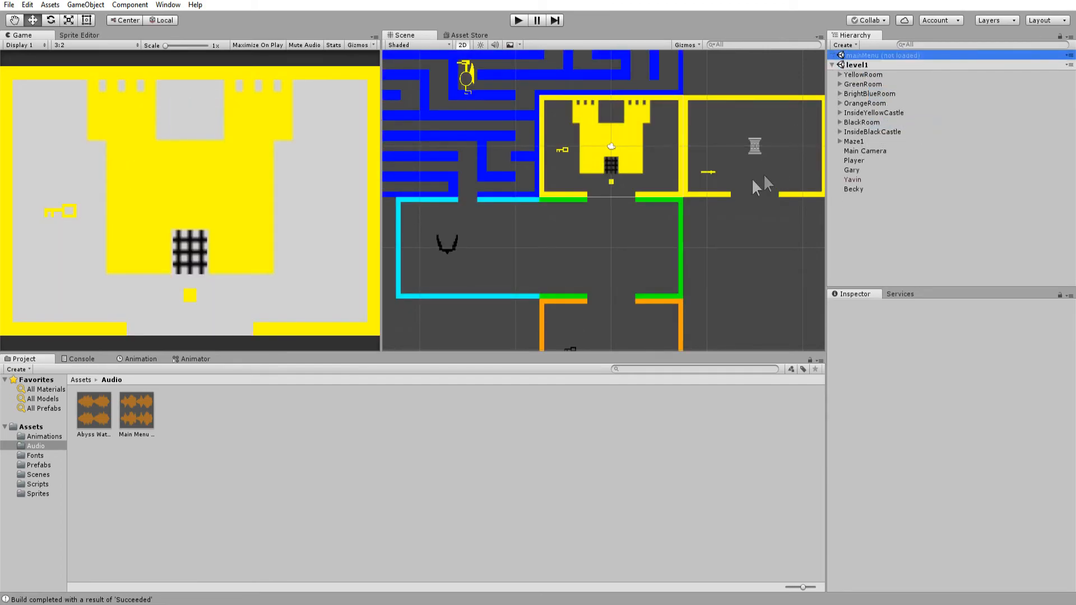
mouse_move(588, 254)
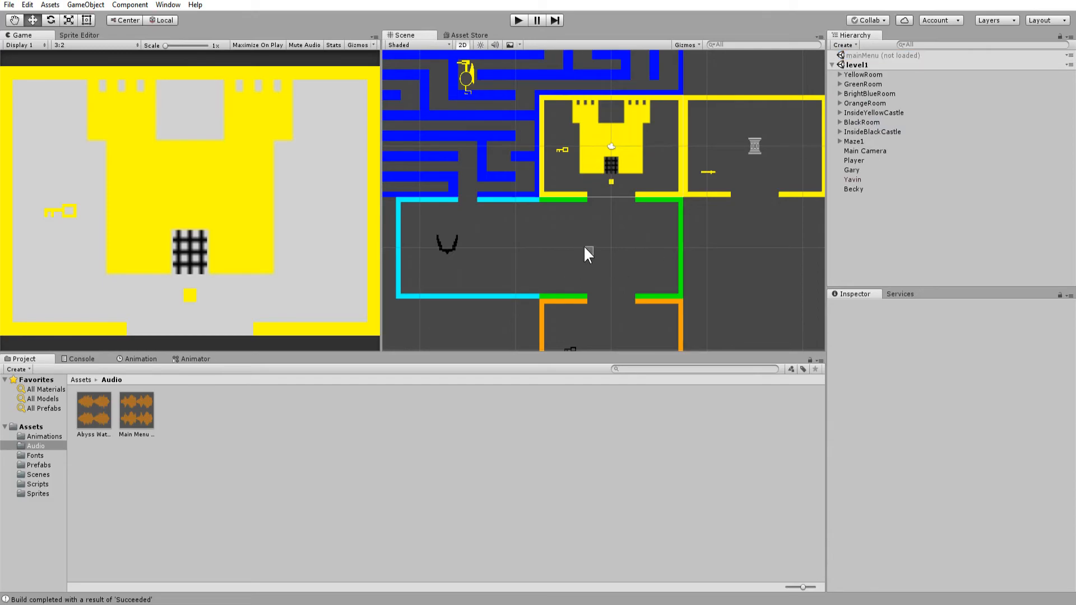
mouse_move(454, 70)
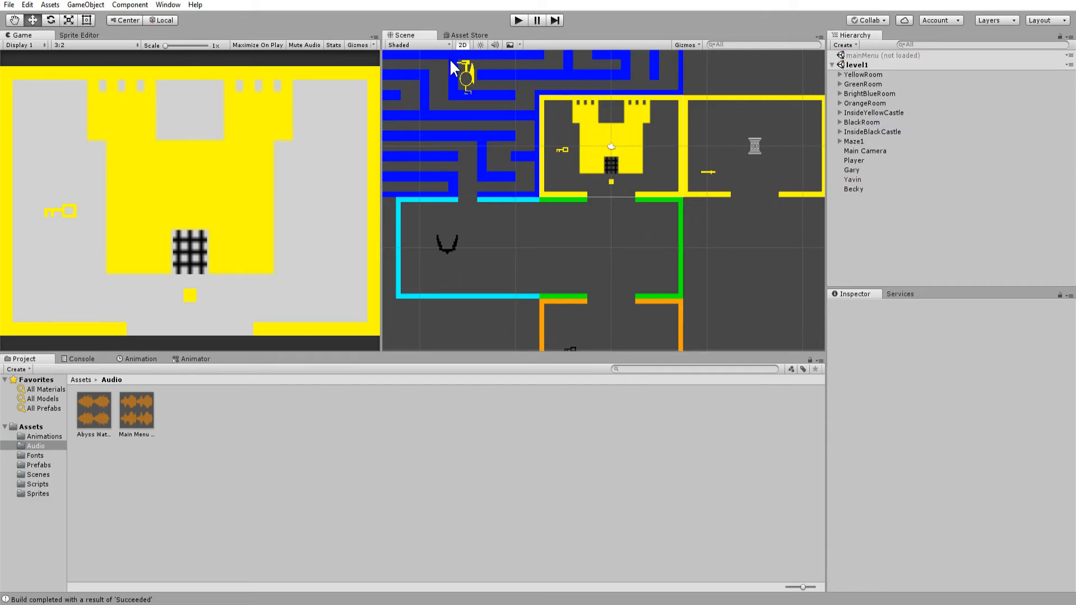
mouse_move(676, 152)
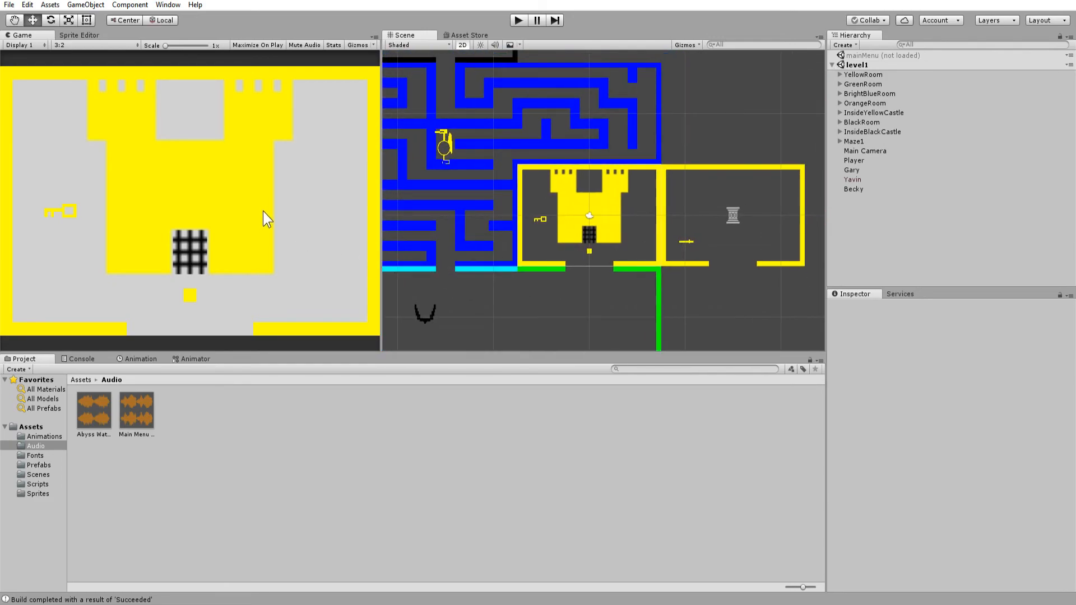
mouse_move(380, 257)
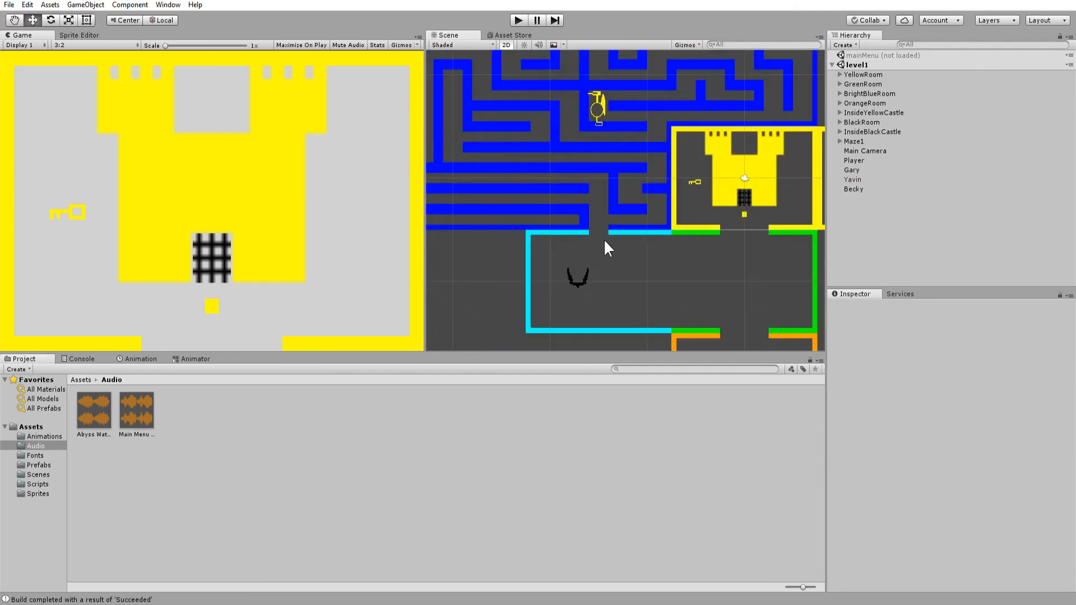
mouse_move(602, 235)
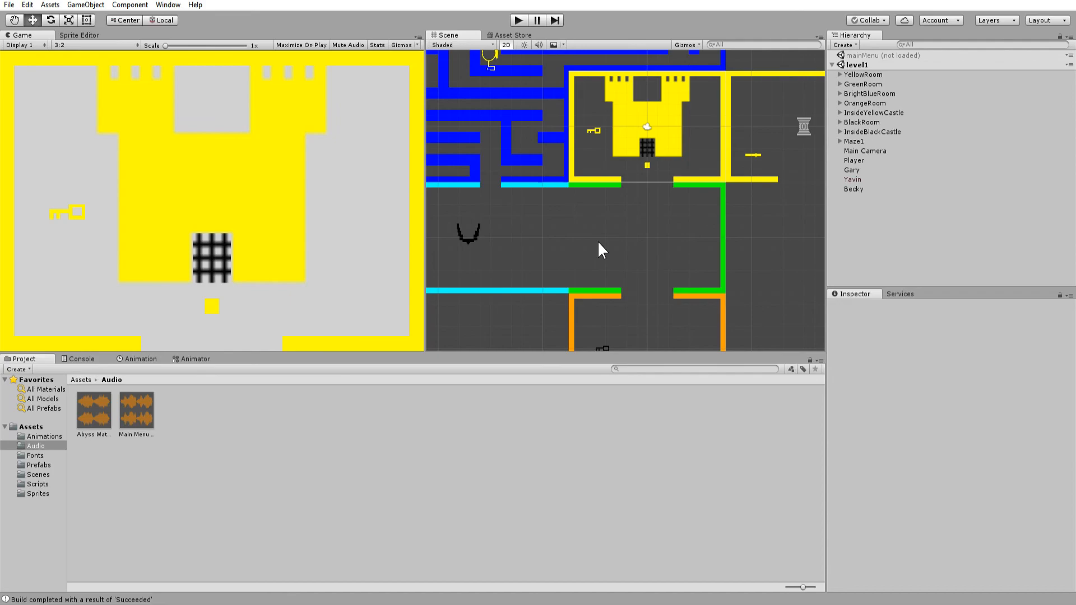
mouse_move(656, 258)
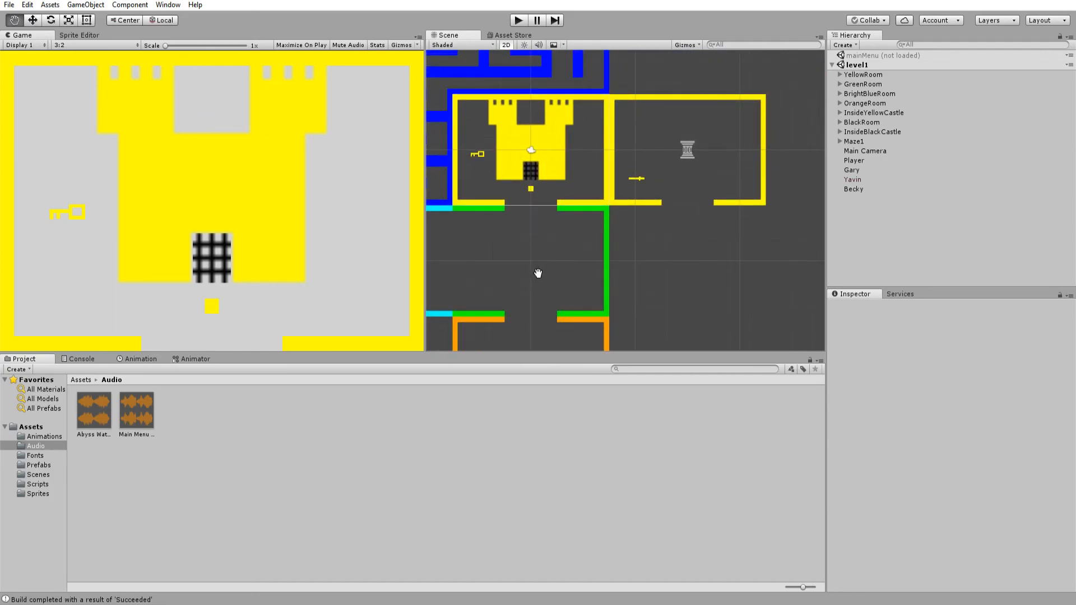
mouse_move(549, 286)
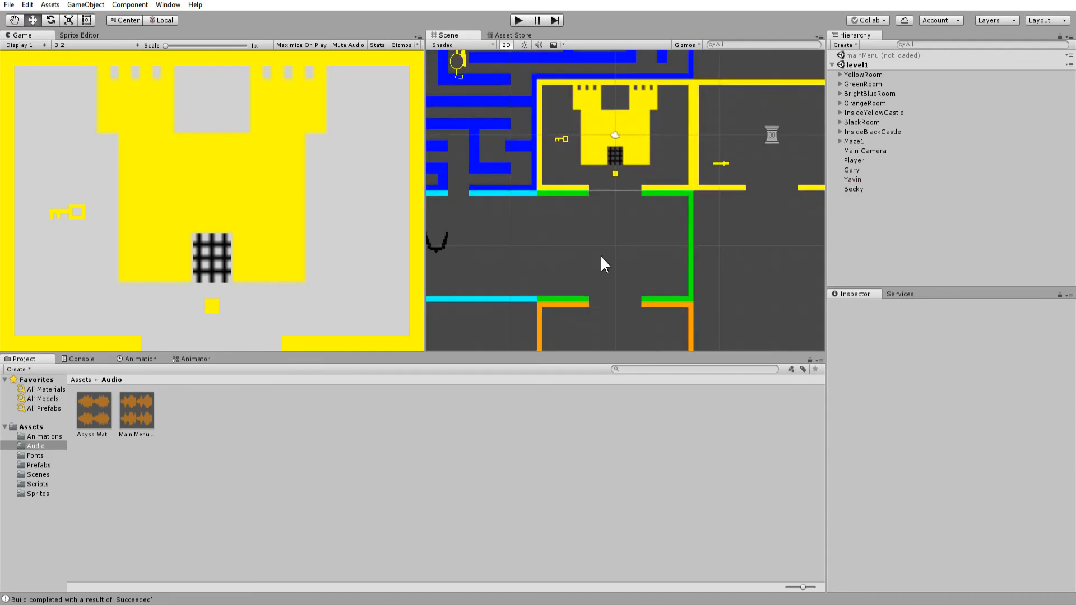
mouse_move(506, 237)
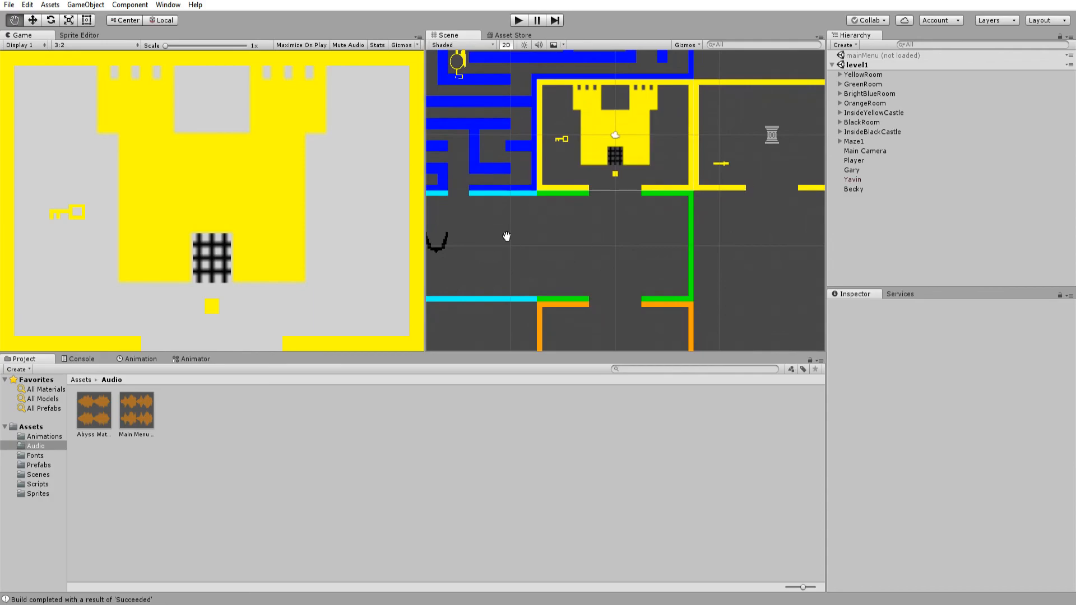